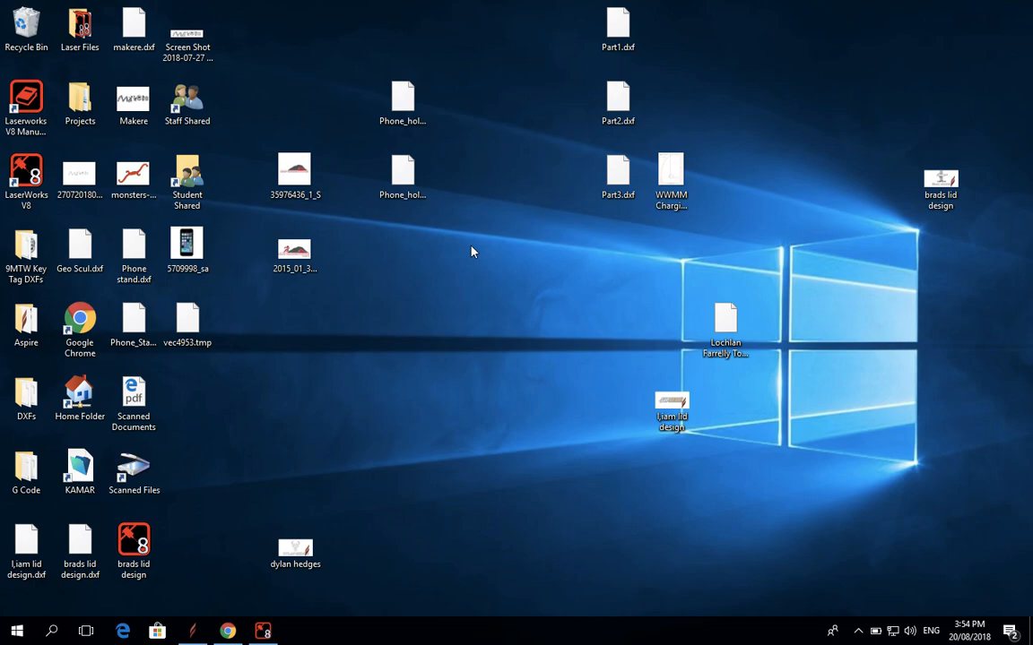
{"action": "mouse_move", "coordinate": [500, 243]}
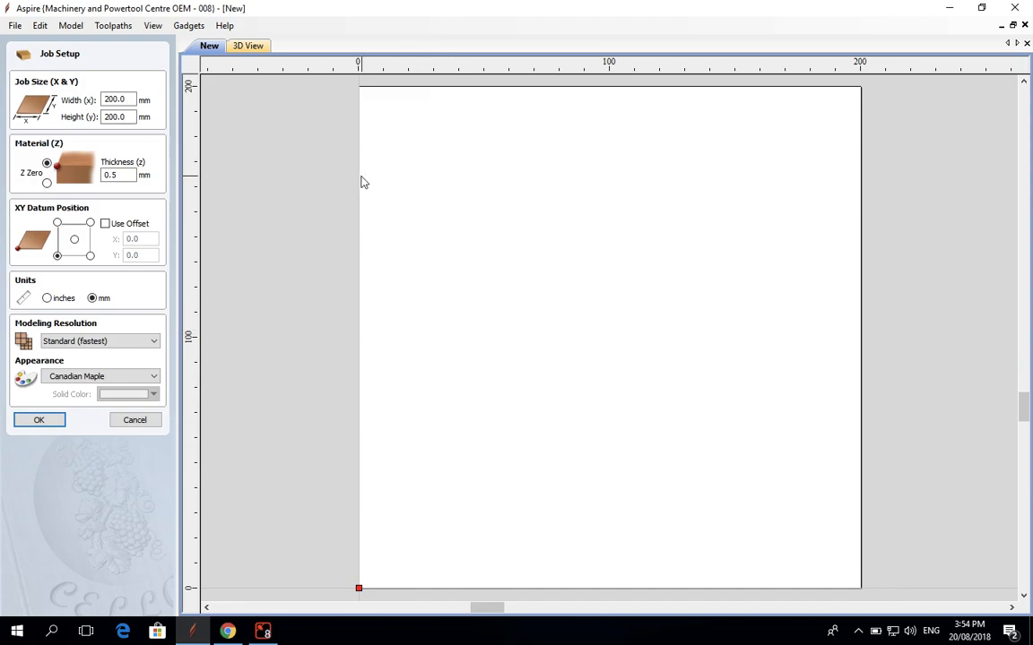
{"action": "mouse_move", "coordinate": [135, 47]}
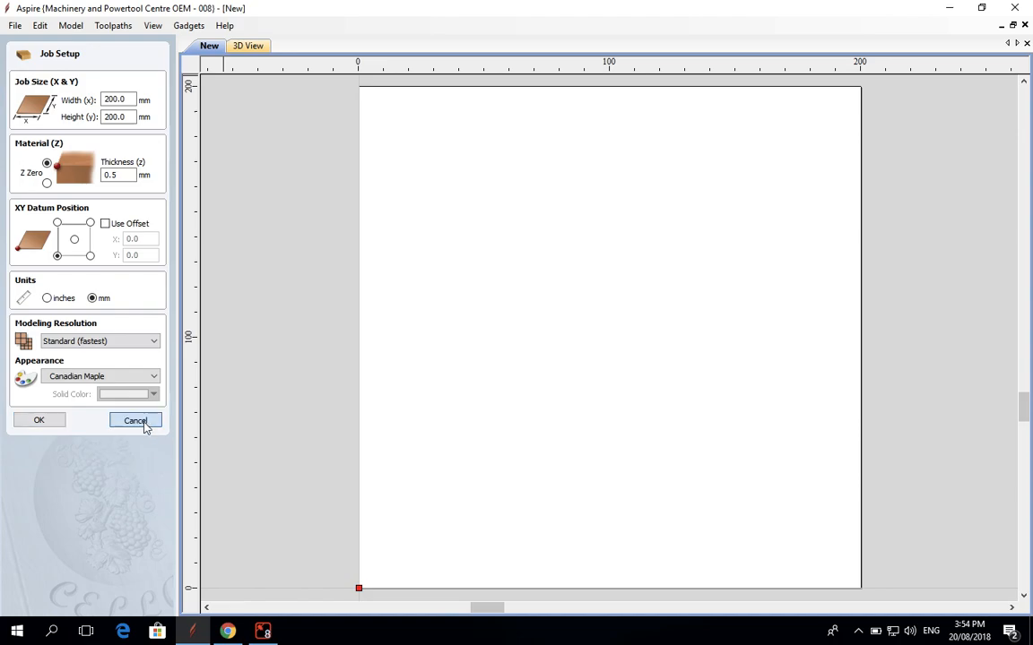
Discard the current job setup and start a new 200 × 200 mm, 0.5 mm-thick job.
{"action": "left_click", "coordinate": [136, 421]}
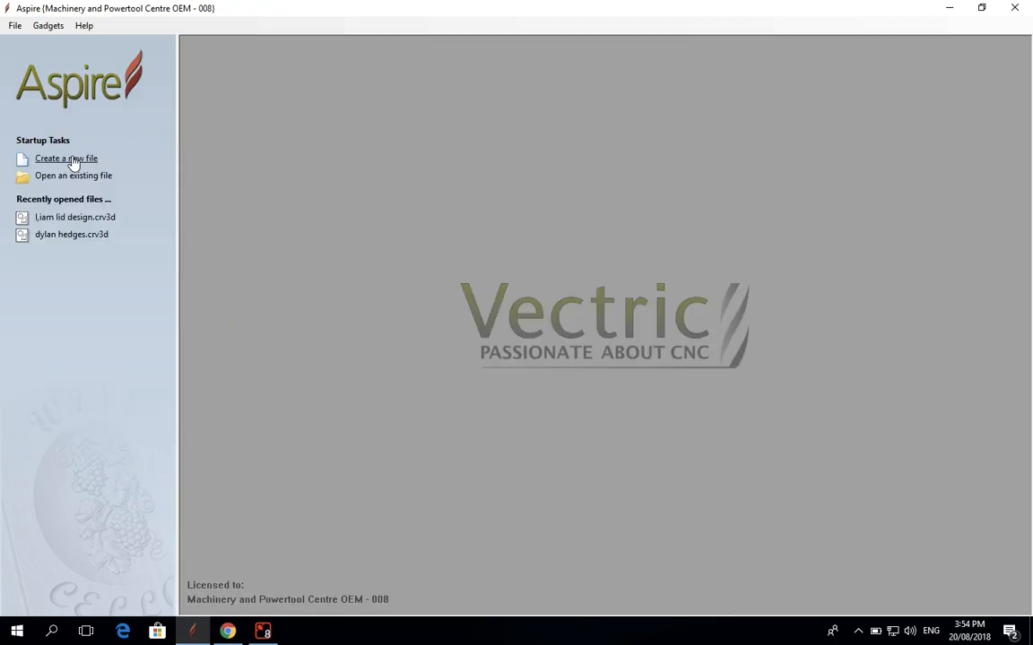
{"action": "mouse_move", "coordinate": [66, 159]}
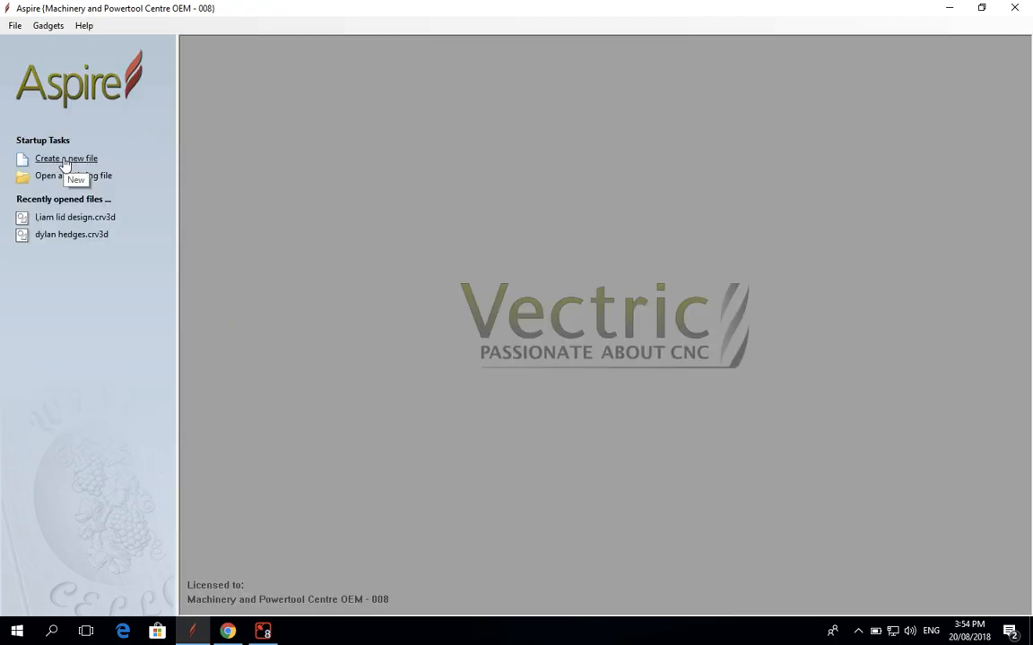
{"action": "left_click", "coordinate": [66, 159]}
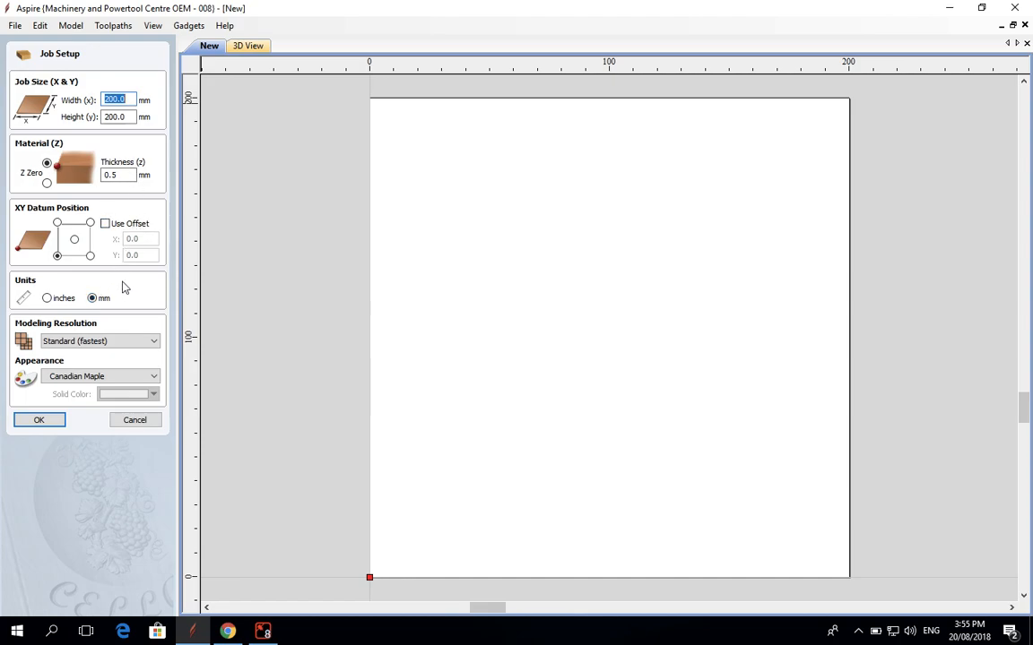
{"action": "mouse_move", "coordinate": [148, 110]}
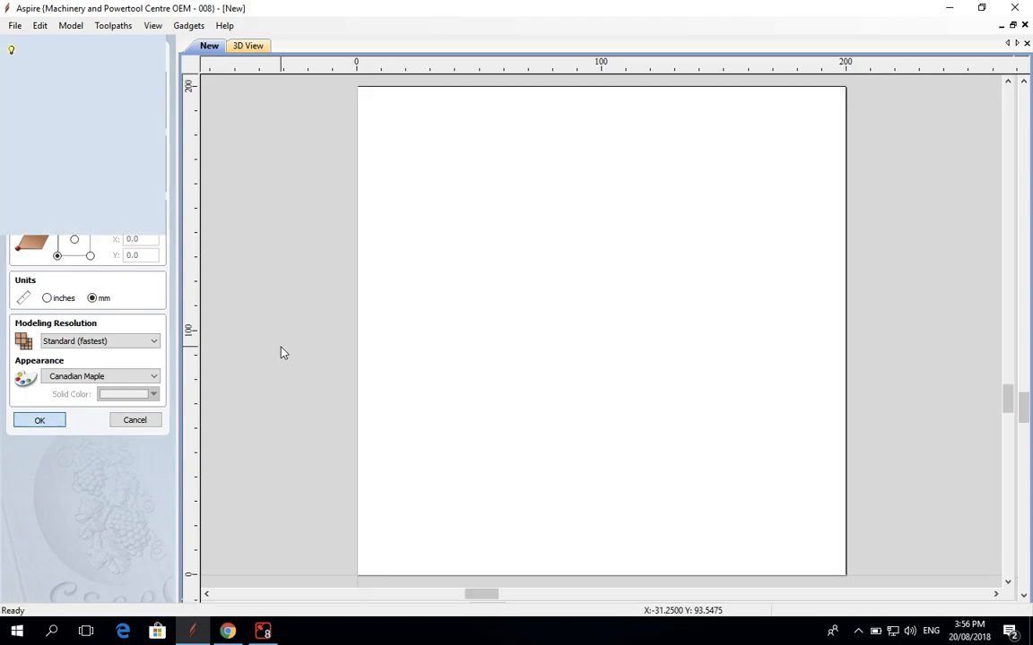
Confirm the blank 200 × 200 mm job in Aspire and move to the browser.
{"action": "left_click", "coordinate": [39, 420]}
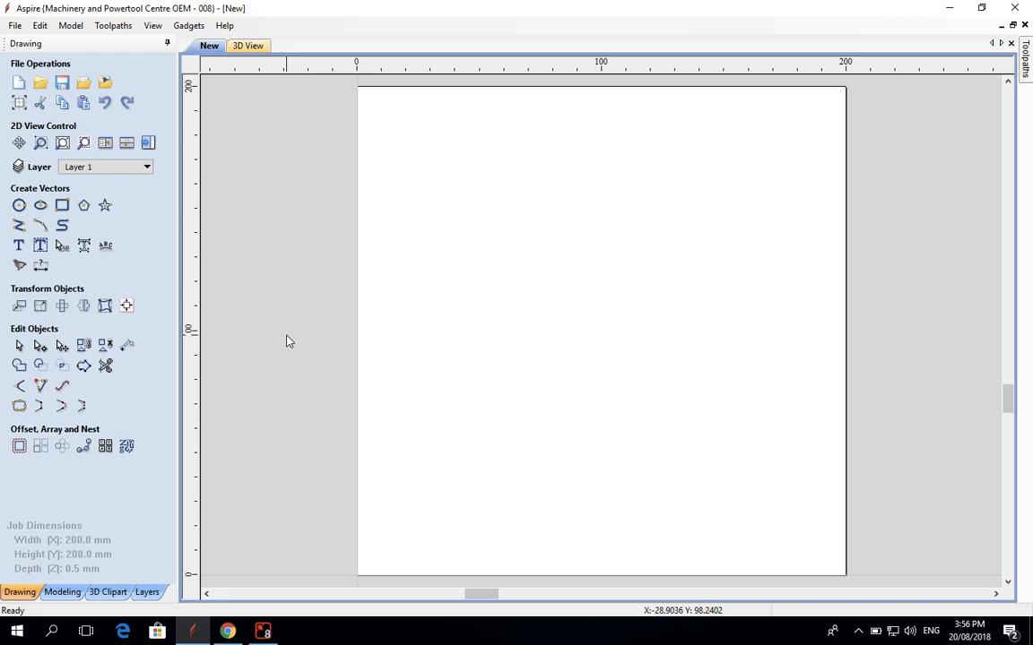
{"action": "mouse_move", "coordinate": [608, 74]}
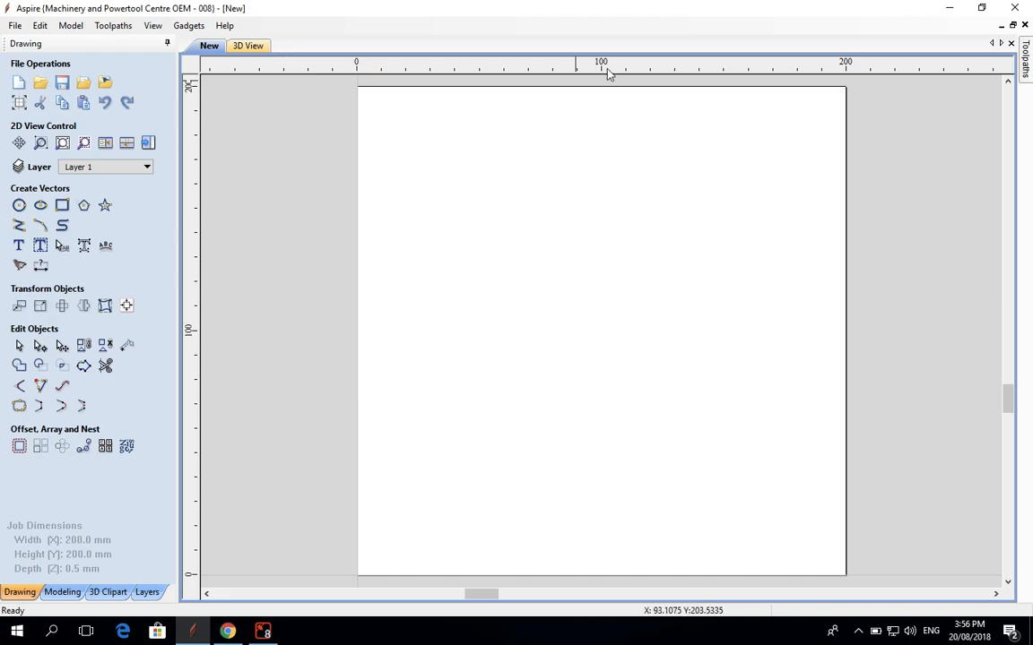
{"action": "mouse_move", "coordinate": [807, 129]}
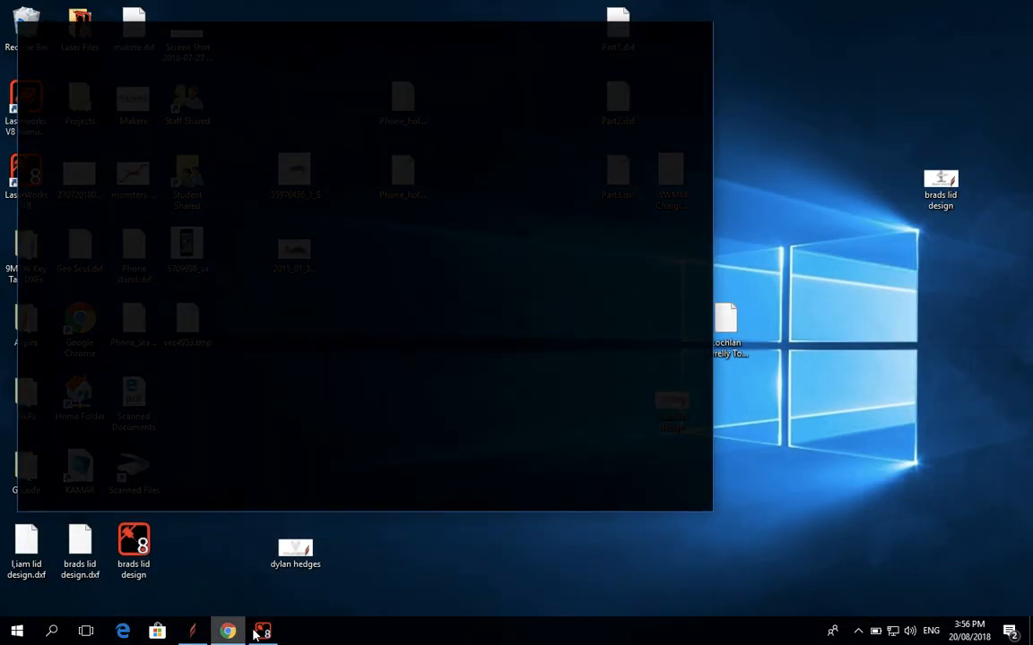
Copy the black-and-white Māori bird image from Google Images, then right-click the Aspire canvas.
{"action": "left_click", "coordinate": [226, 631]}
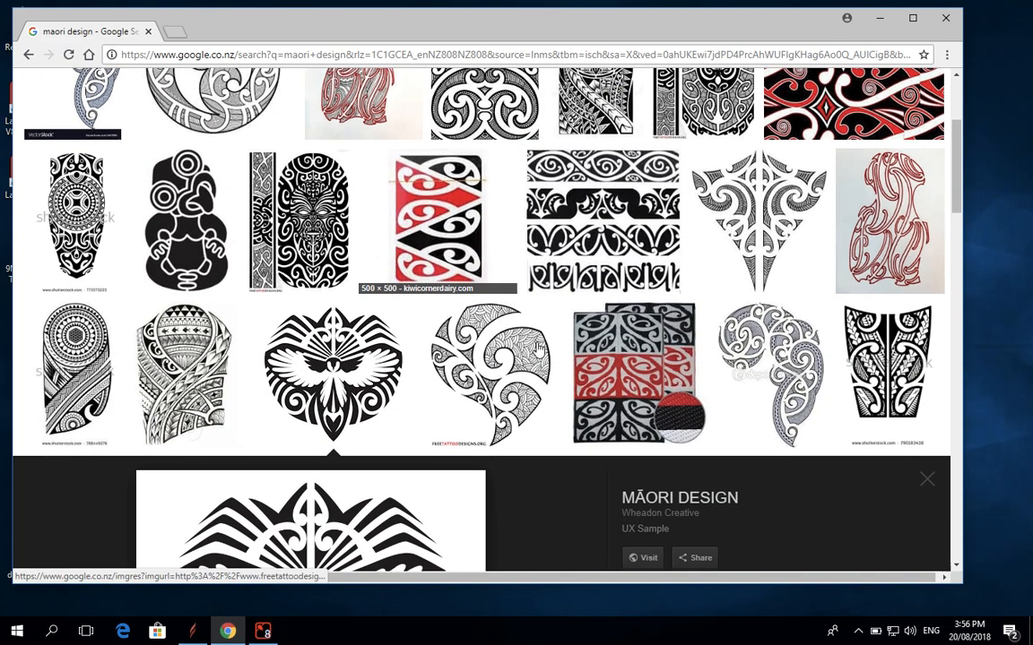
{"action": "mouse_move", "coordinate": [426, 318]}
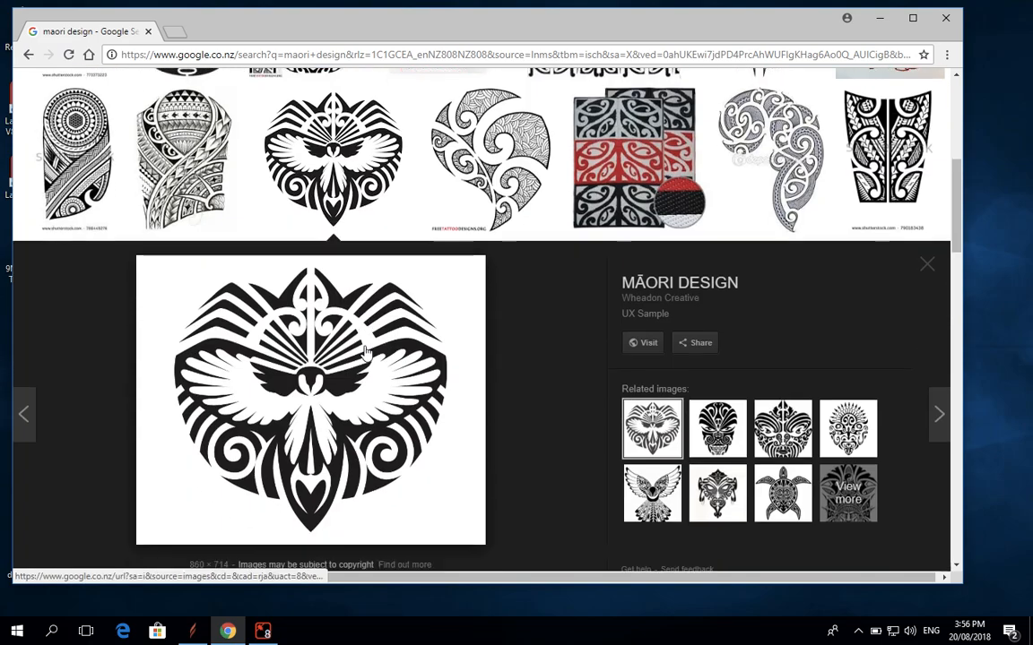
{"action": "scroll", "scroll_direction": "down", "scroll_amount": 3}
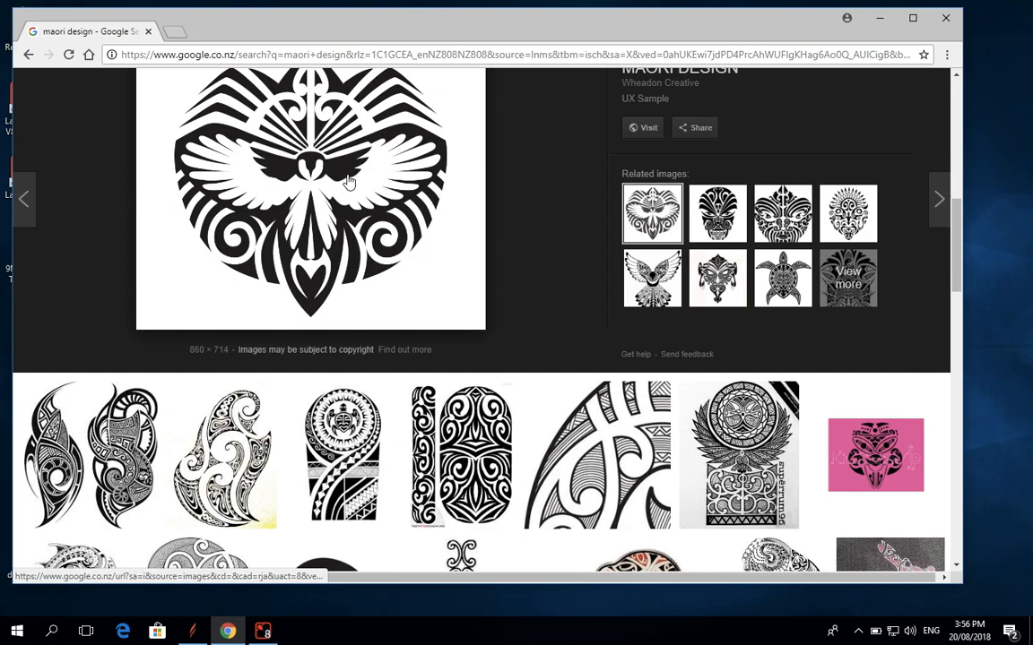
{"action": "right_click", "coordinate": [345, 339]}
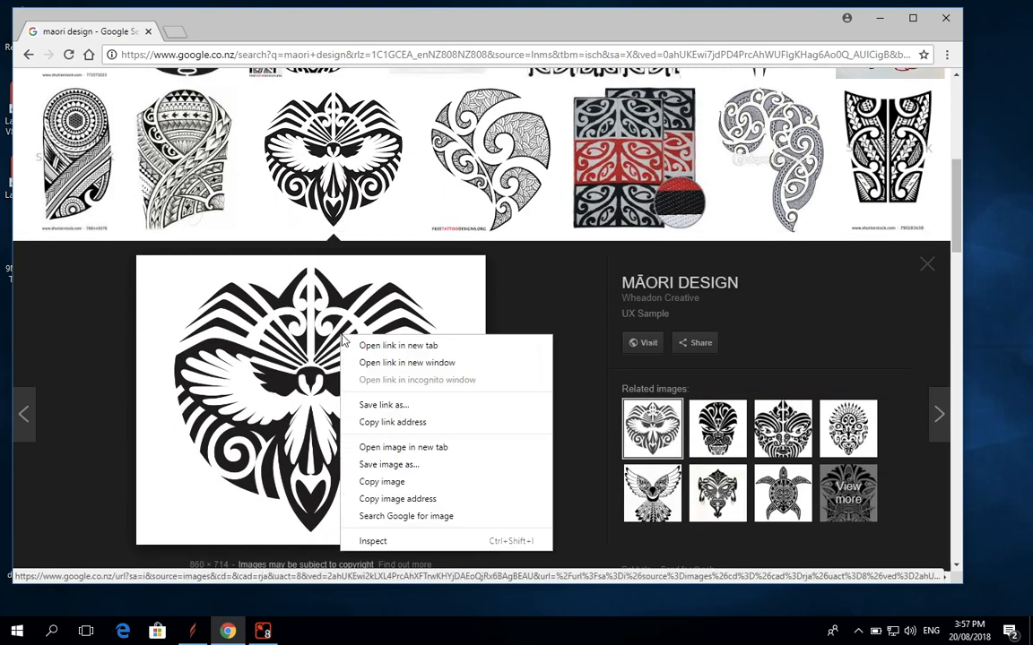
{"action": "mouse_move", "coordinate": [381, 483]}
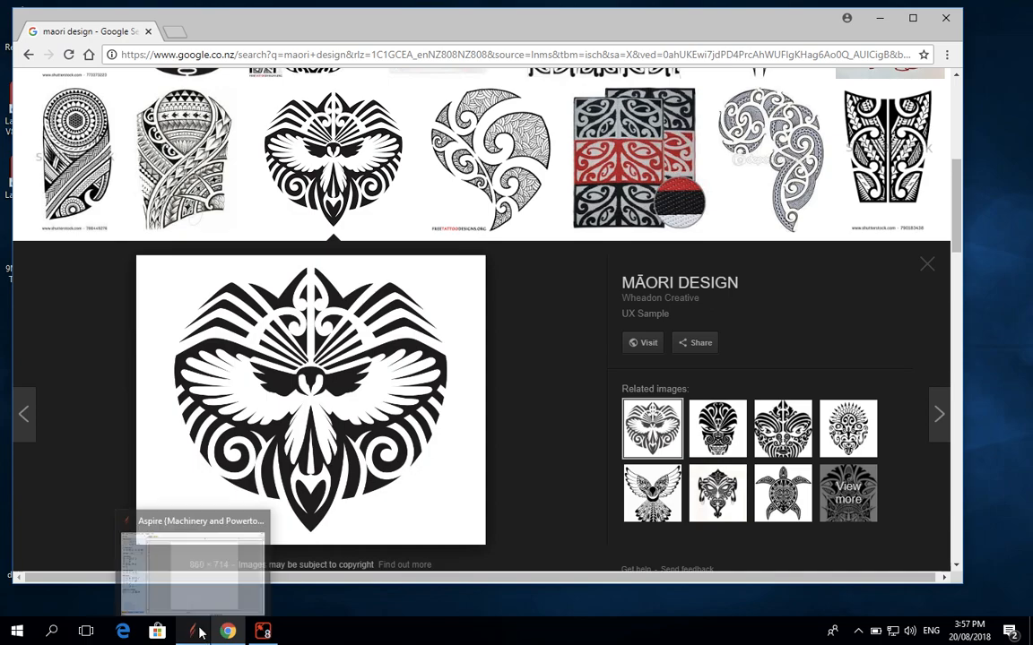
{"action": "right_click", "coordinate": [542, 237]}
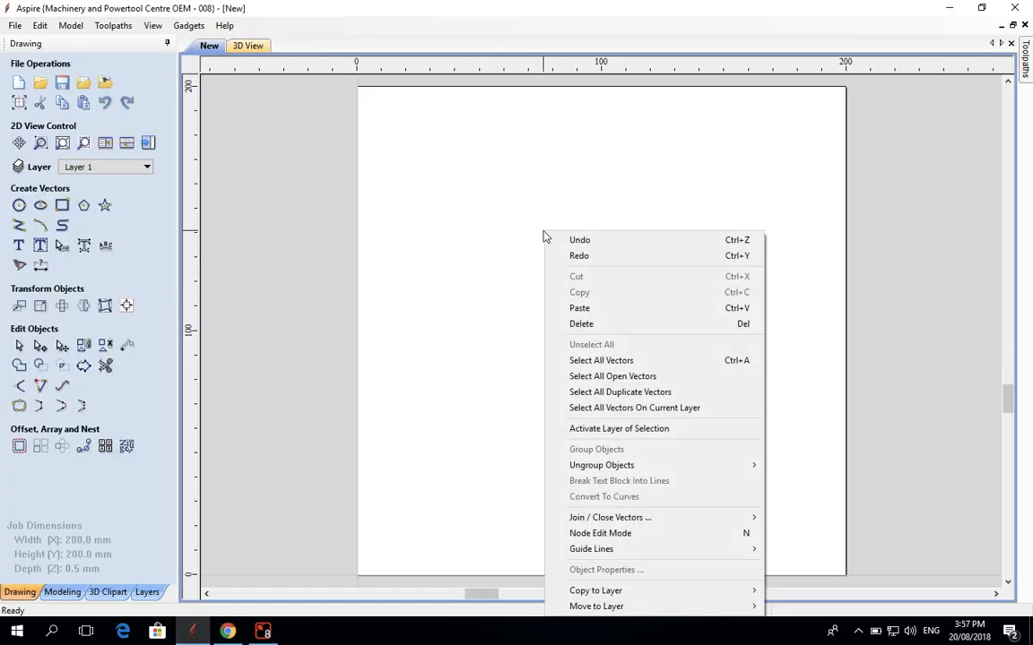
Paste the bird image onto the sheet and bring up Trace Bitmap.
{"action": "left_click", "coordinate": [579, 308]}
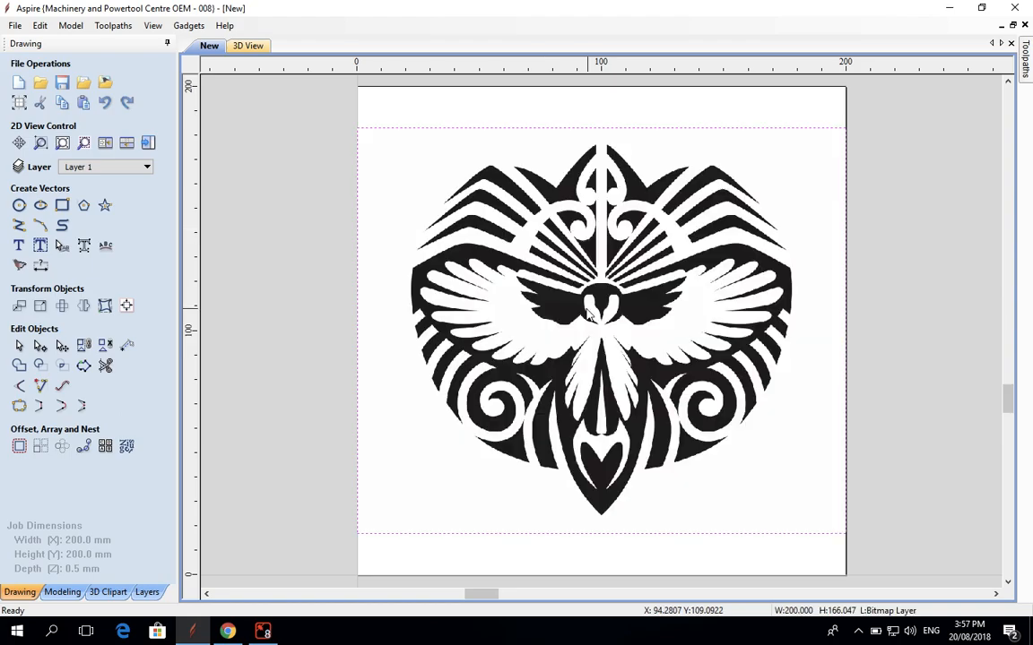
{"action": "mouse_move", "coordinate": [507, 422]}
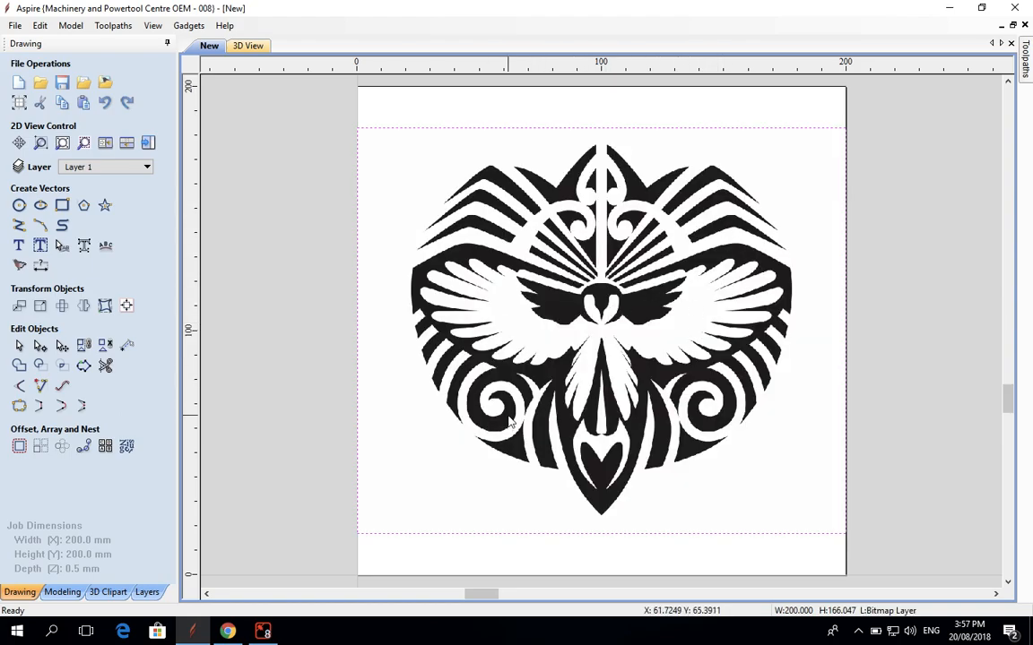
{"action": "mouse_move", "coordinate": [699, 225]}
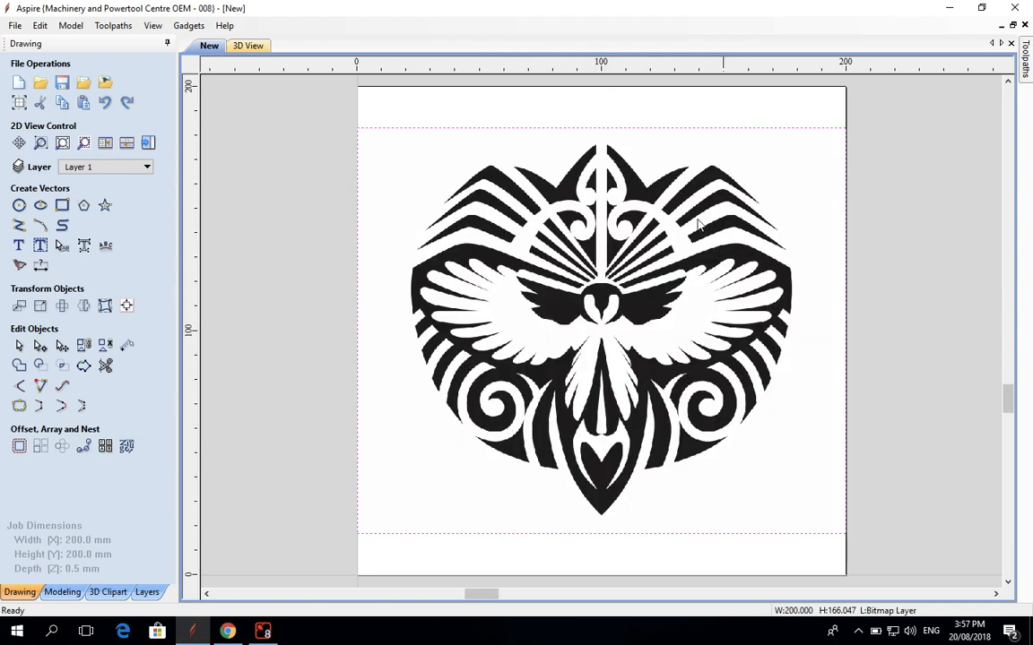
{"action": "mouse_move", "coordinate": [609, 408]}
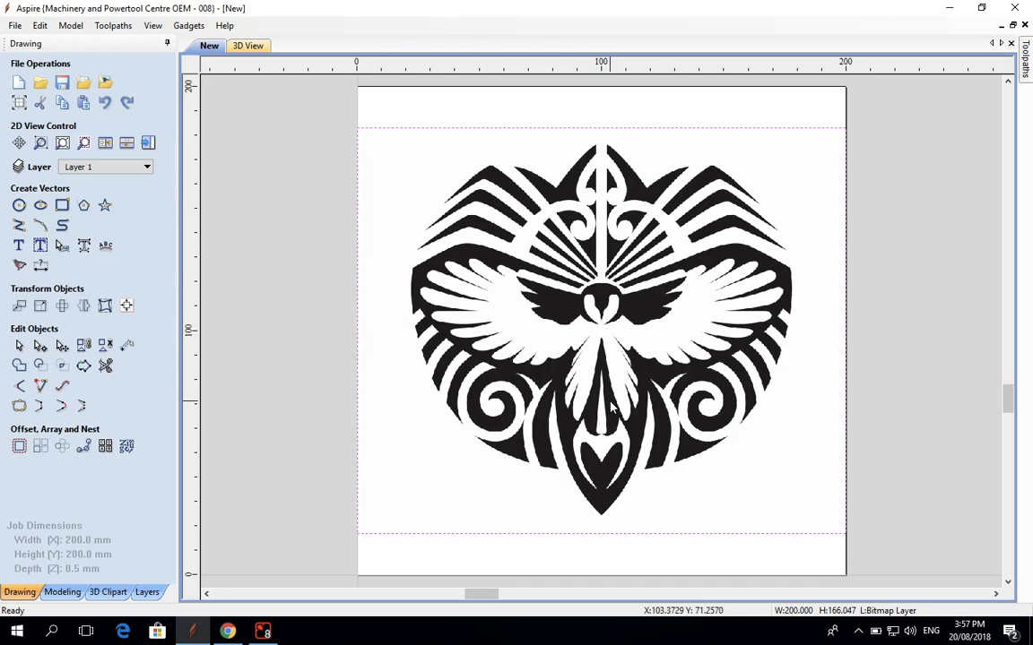
{"action": "mouse_move", "coordinate": [632, 387]}
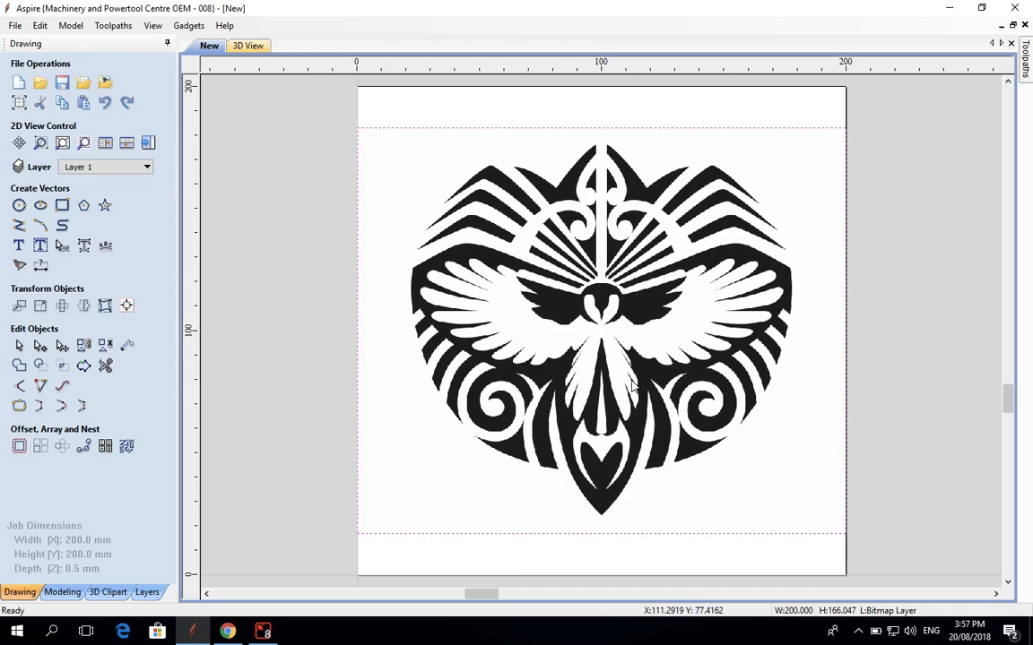
{"action": "mouse_move", "coordinate": [578, 287]}
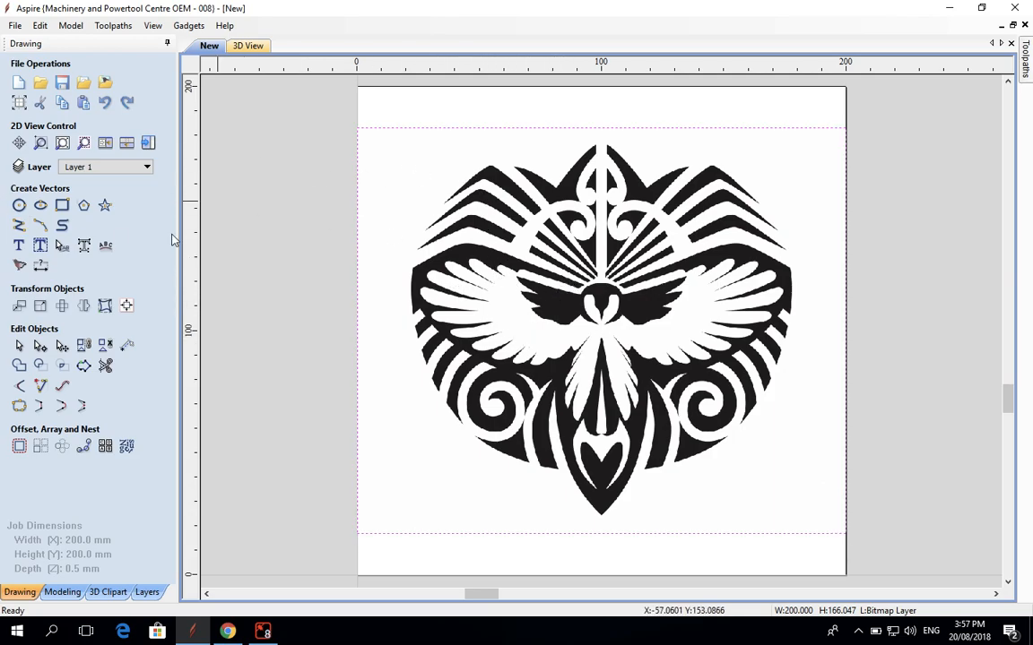
{"action": "mouse_move", "coordinate": [19, 266]}
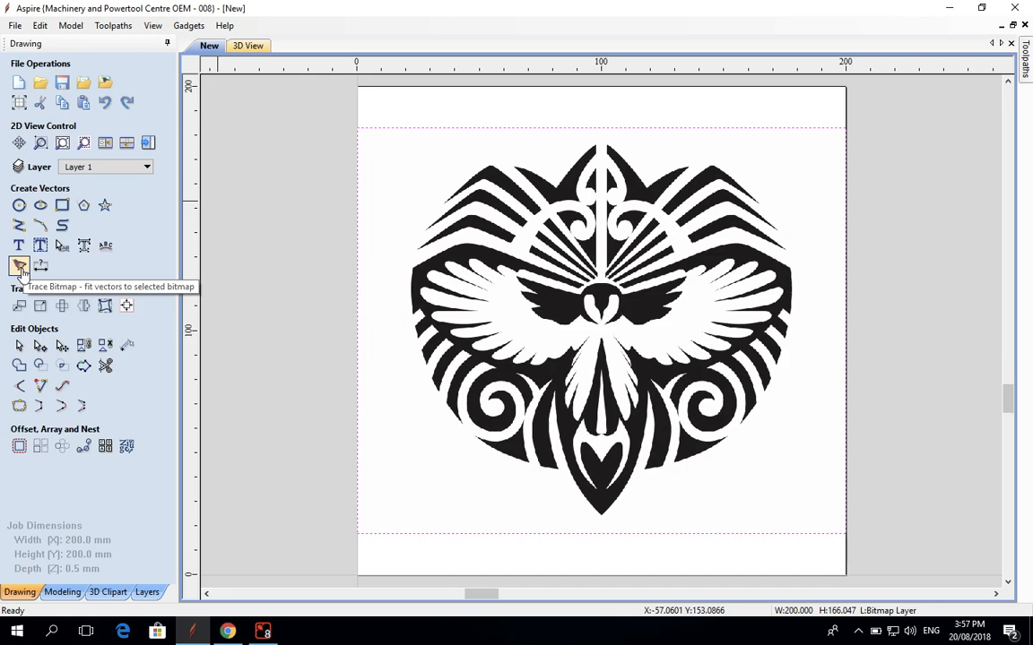
{"action": "mouse_move", "coordinate": [20, 266]}
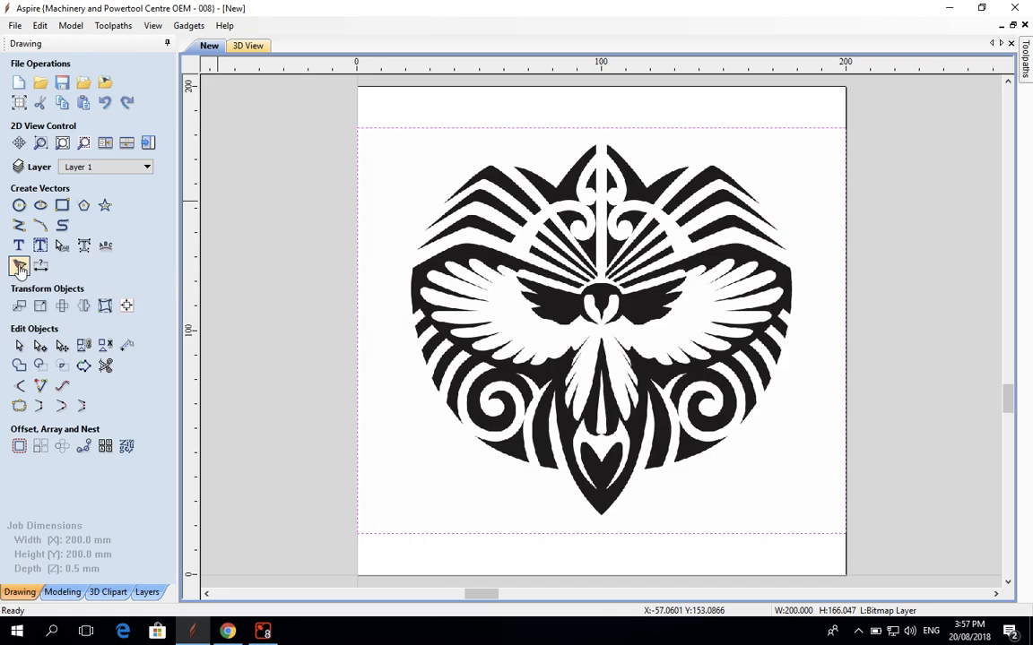
{"action": "left_click", "coordinate": [20, 266]}
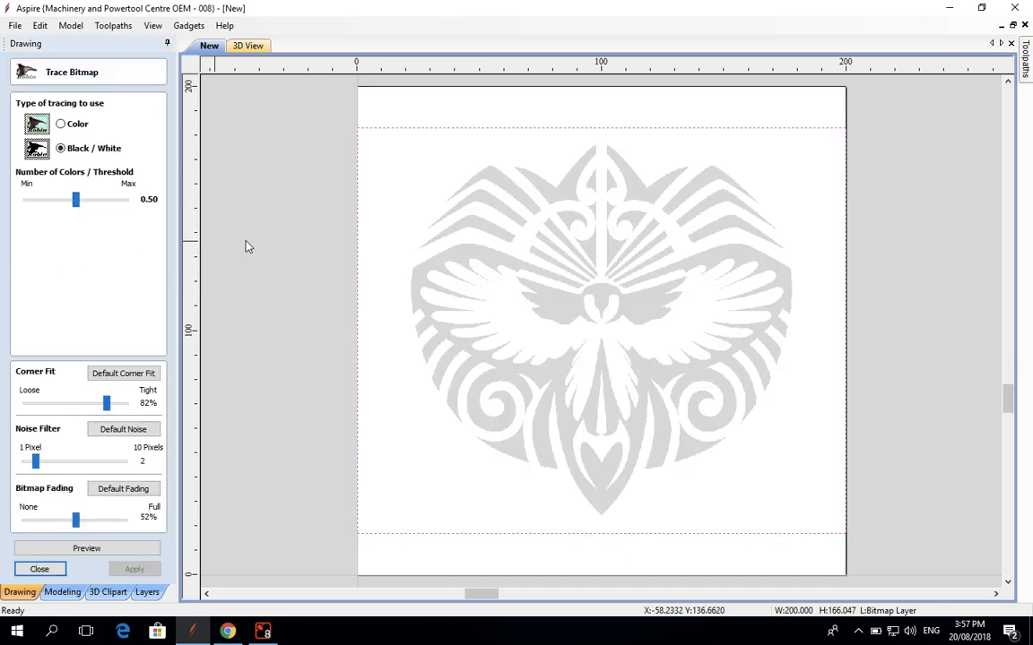
{"action": "mouse_move", "coordinate": [504, 167]}
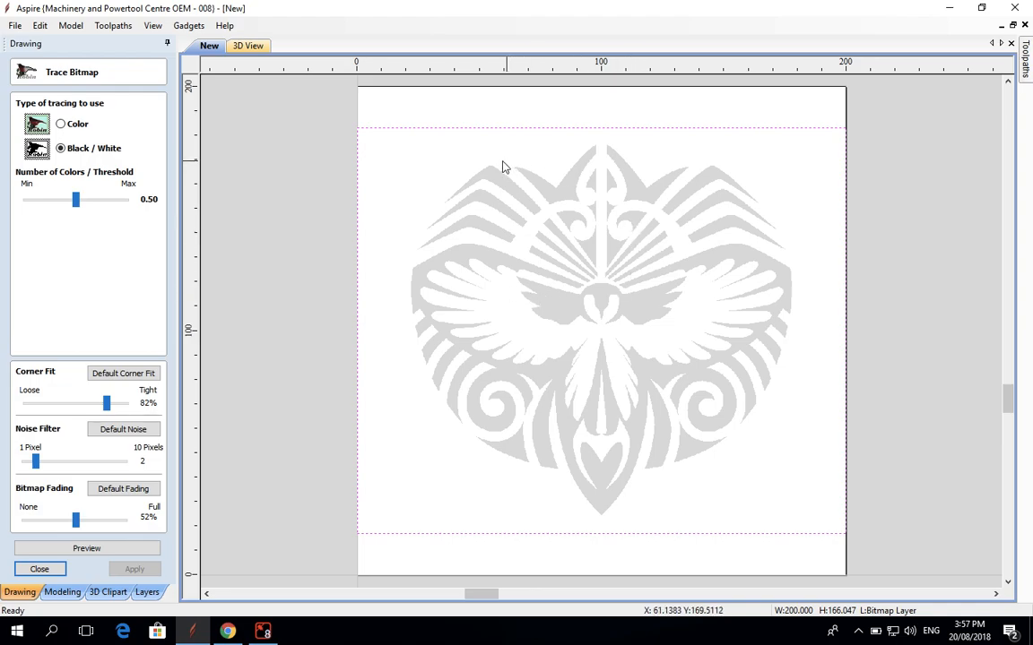
{"action": "mouse_move", "coordinate": [666, 405]}
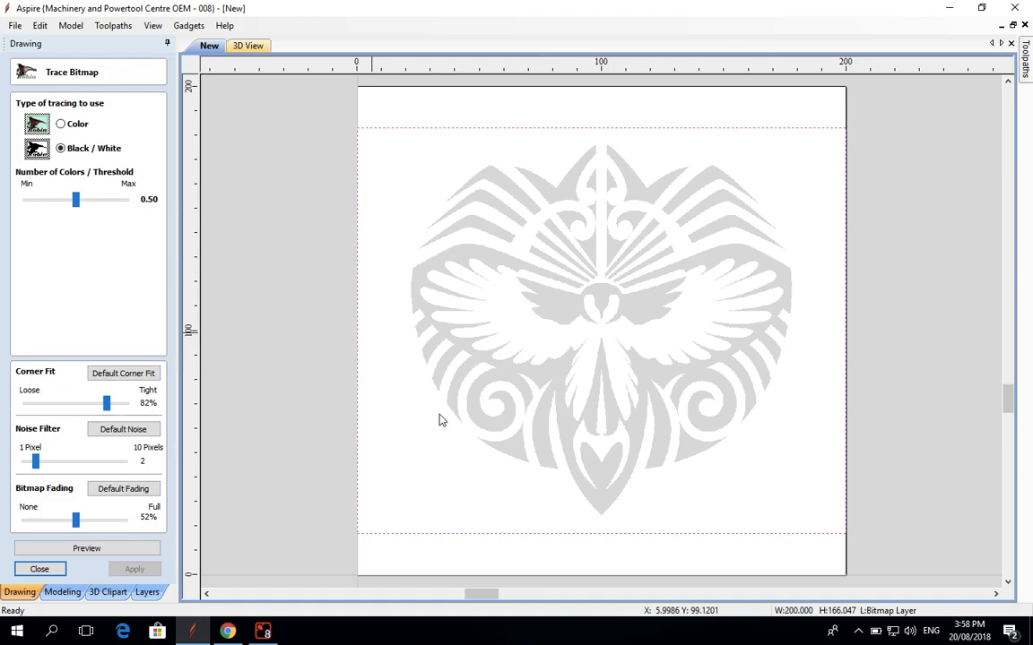
{"action": "mouse_move", "coordinate": [202, 384]}
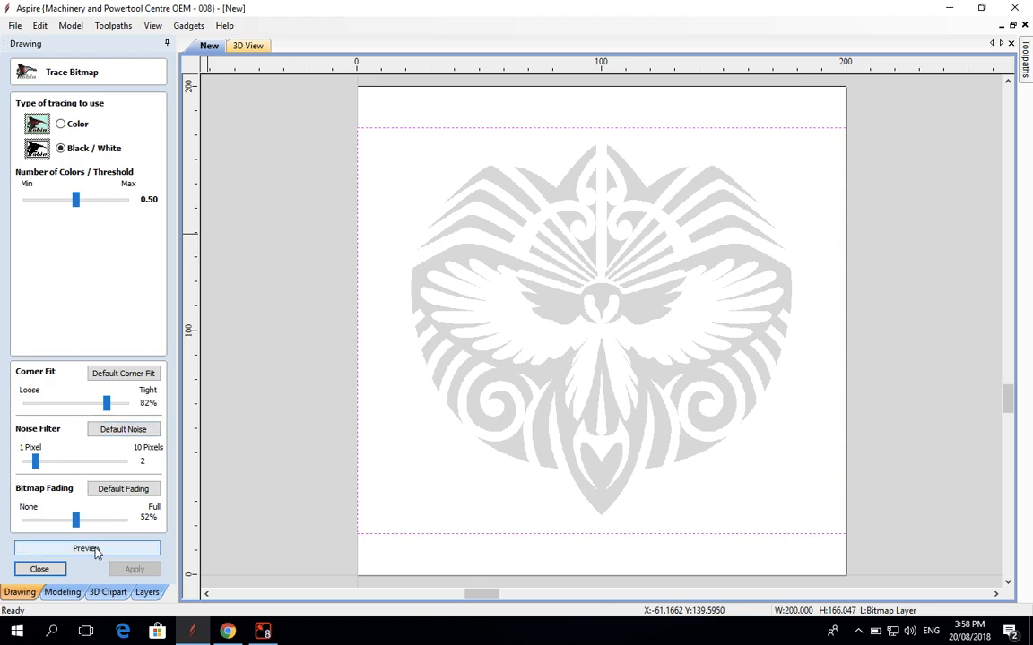
Preview and apply a Black/White trace of the bird bitmap, then close Trace Bitmap.
{"action": "left_click", "coordinate": [86, 548]}
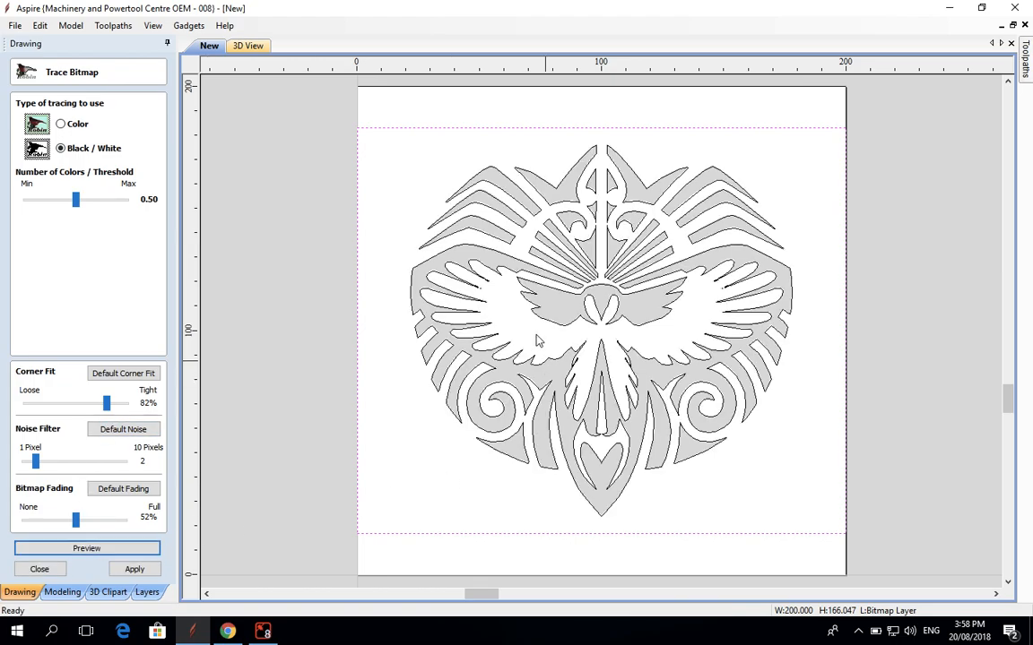
{"action": "mouse_move", "coordinate": [466, 251]}
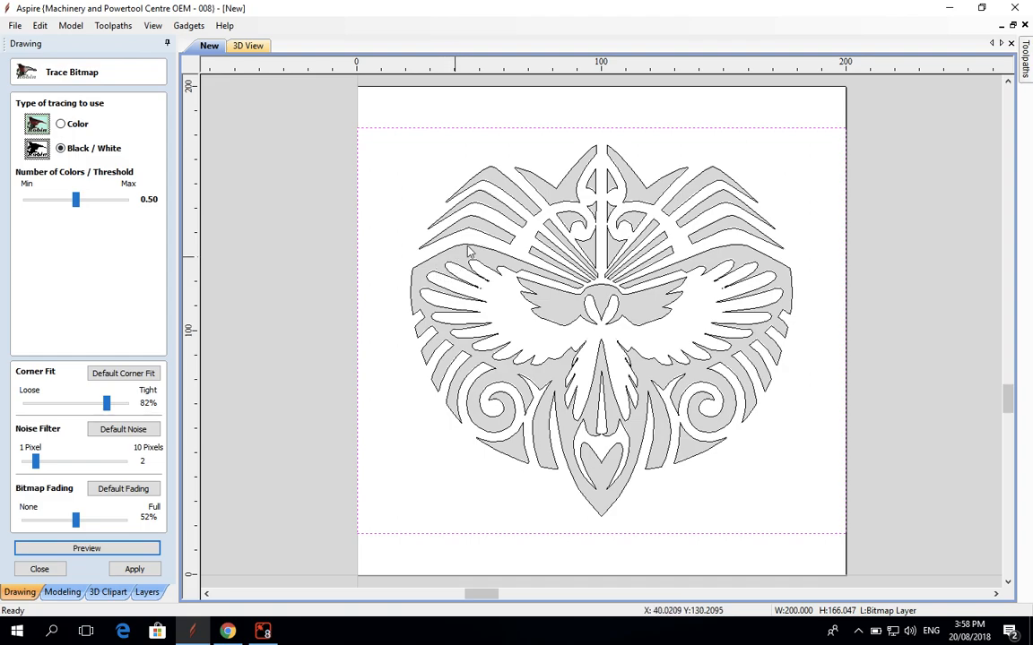
{"action": "mouse_move", "coordinate": [636, 300]}
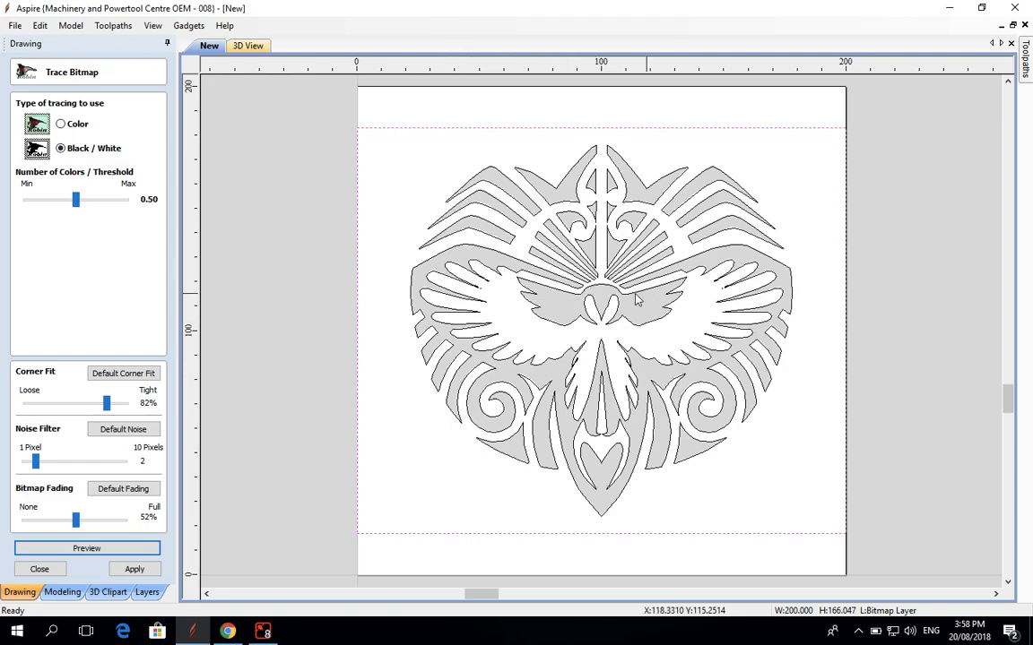
{"action": "mouse_move", "coordinate": [494, 385]}
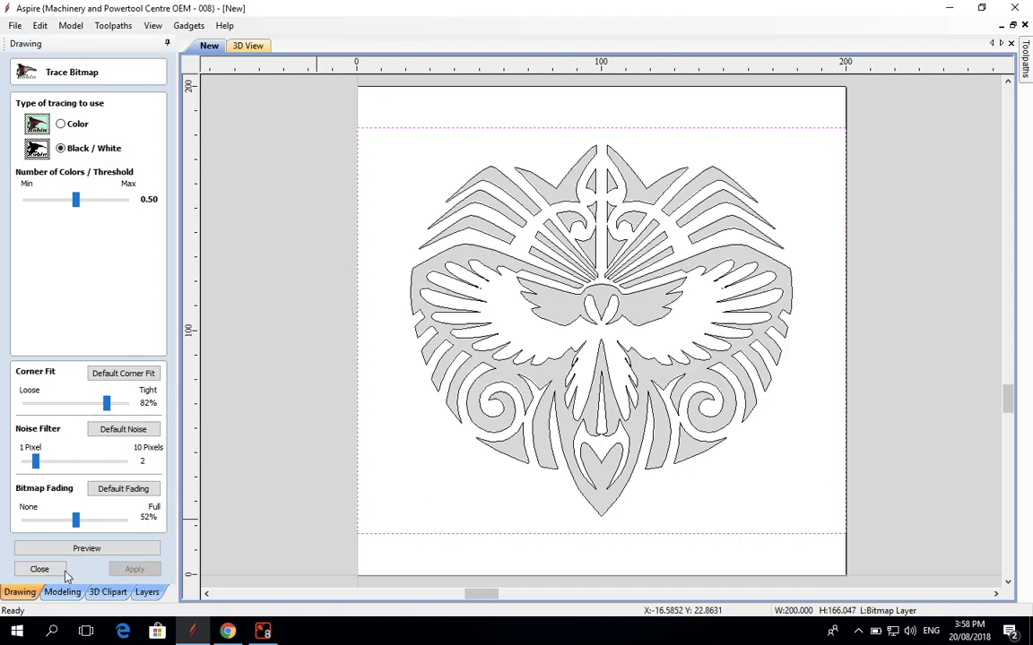
{"action": "left_click", "coordinate": [39, 568]}
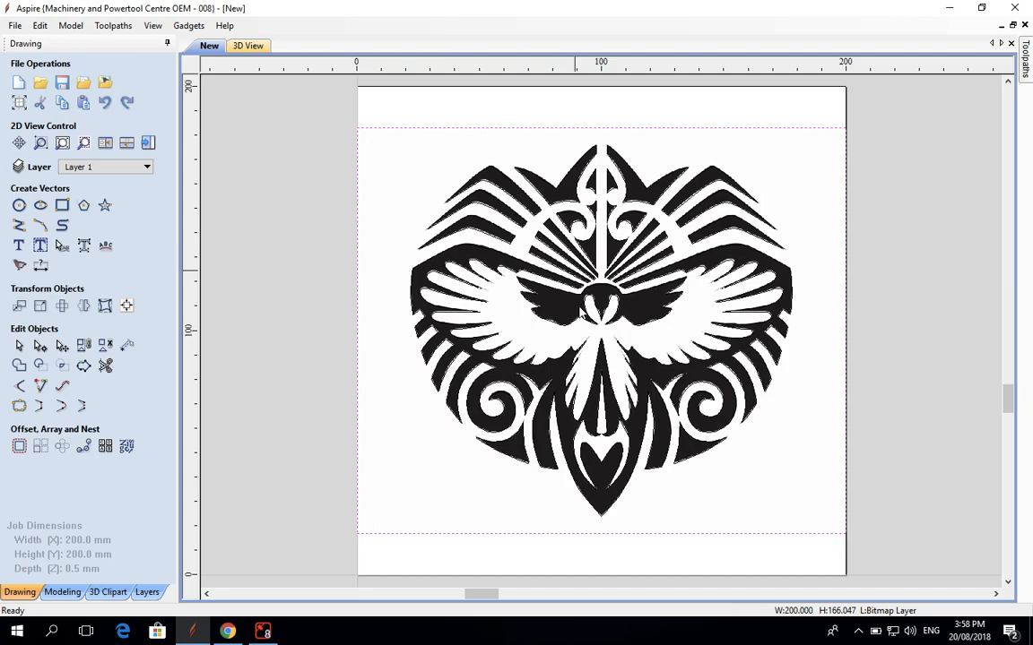
{"action": "mouse_move", "coordinate": [513, 255]}
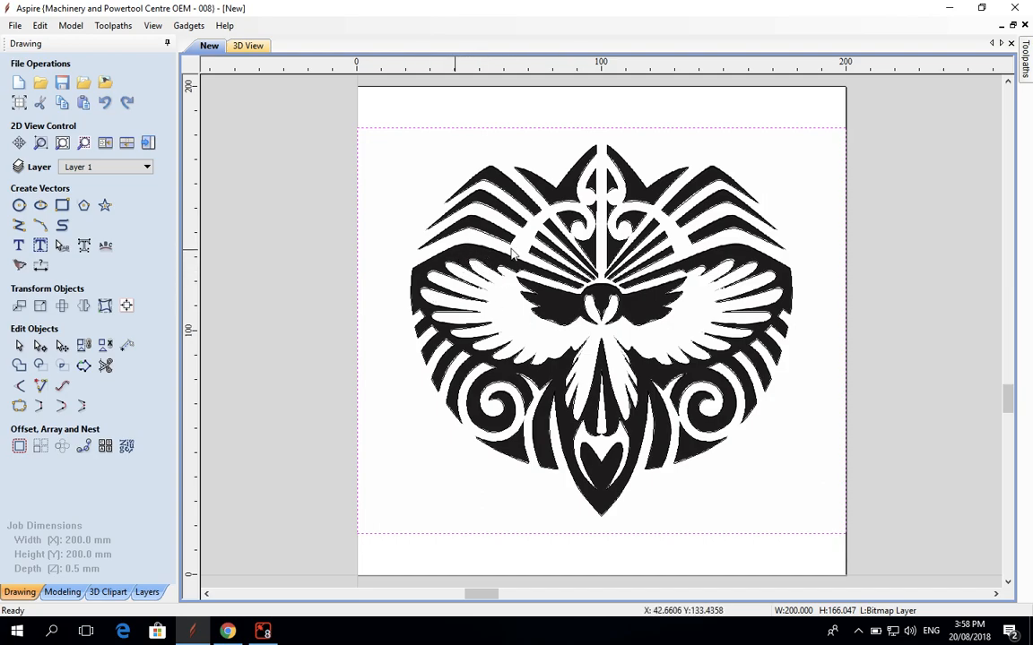
Hide the bird bitmap, leaving only its traced vector outlines visible.
{"action": "right_click", "coordinate": [512, 253]}
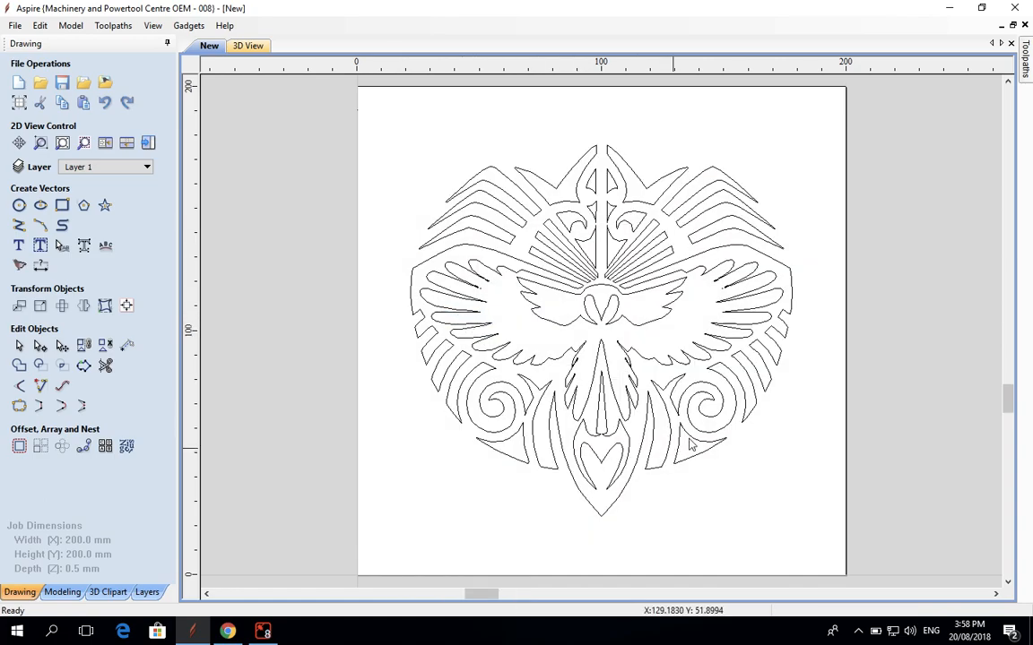
{"action": "mouse_move", "coordinate": [424, 300]}
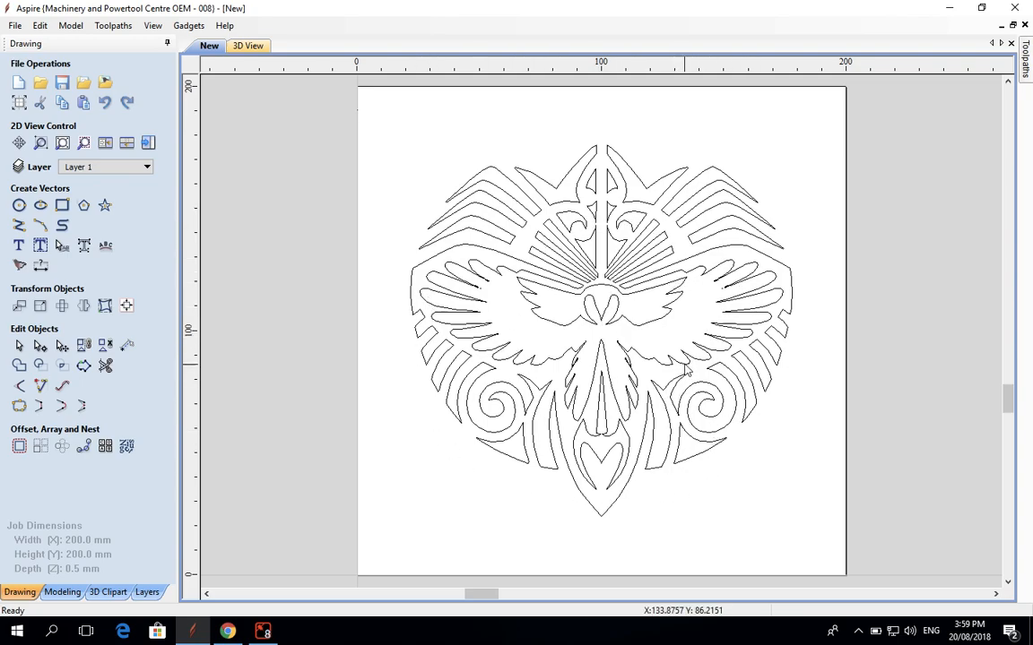
{"action": "mouse_move", "coordinate": [697, 406]}
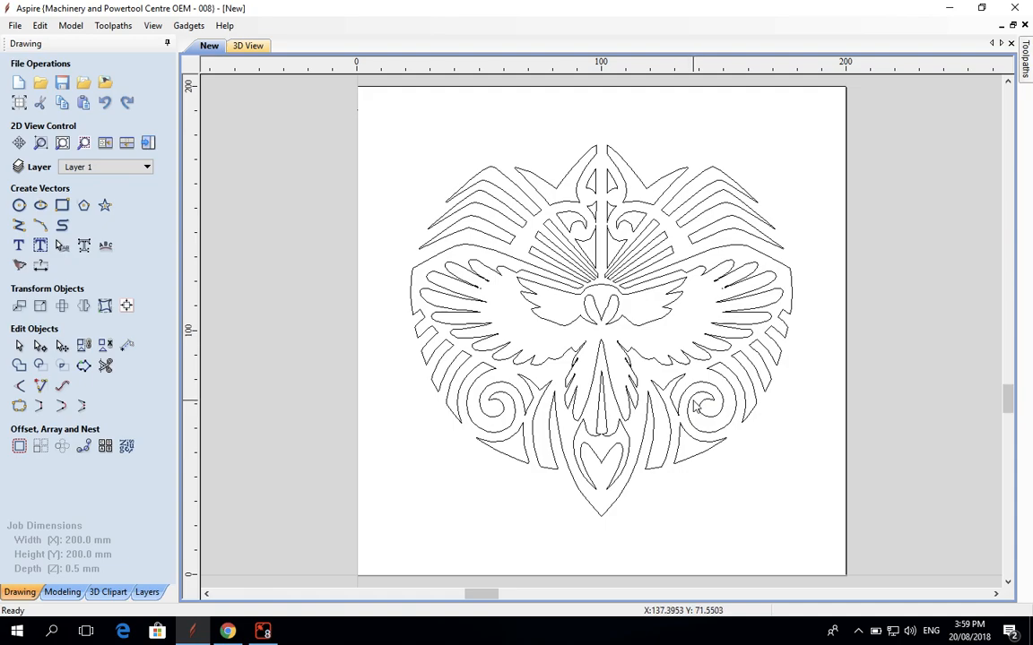
{"action": "mouse_move", "coordinate": [607, 431]}
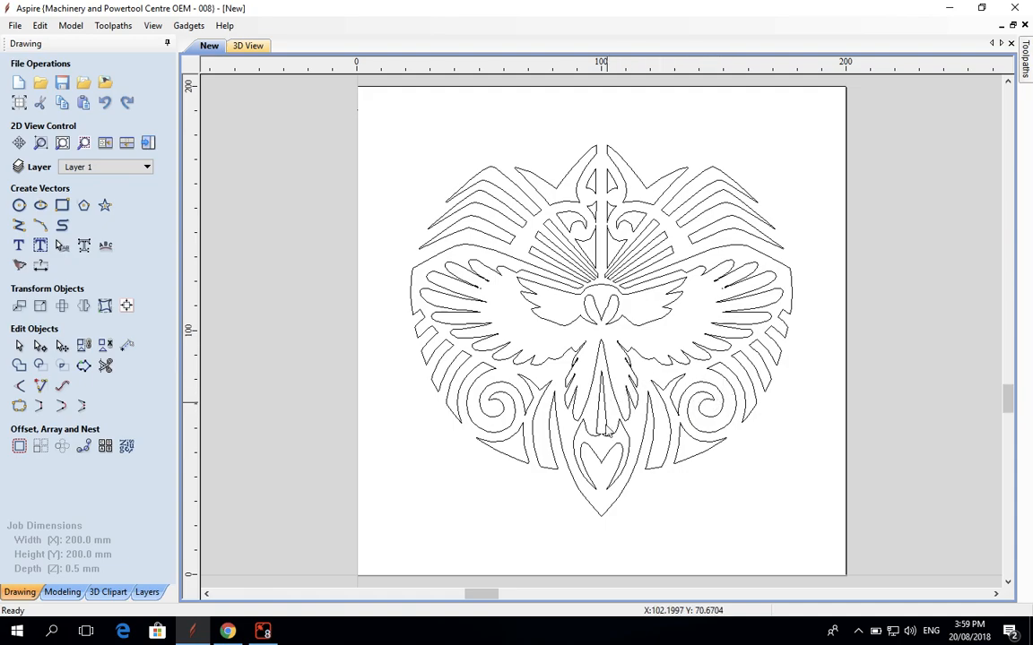
{"action": "mouse_move", "coordinate": [385, 320]}
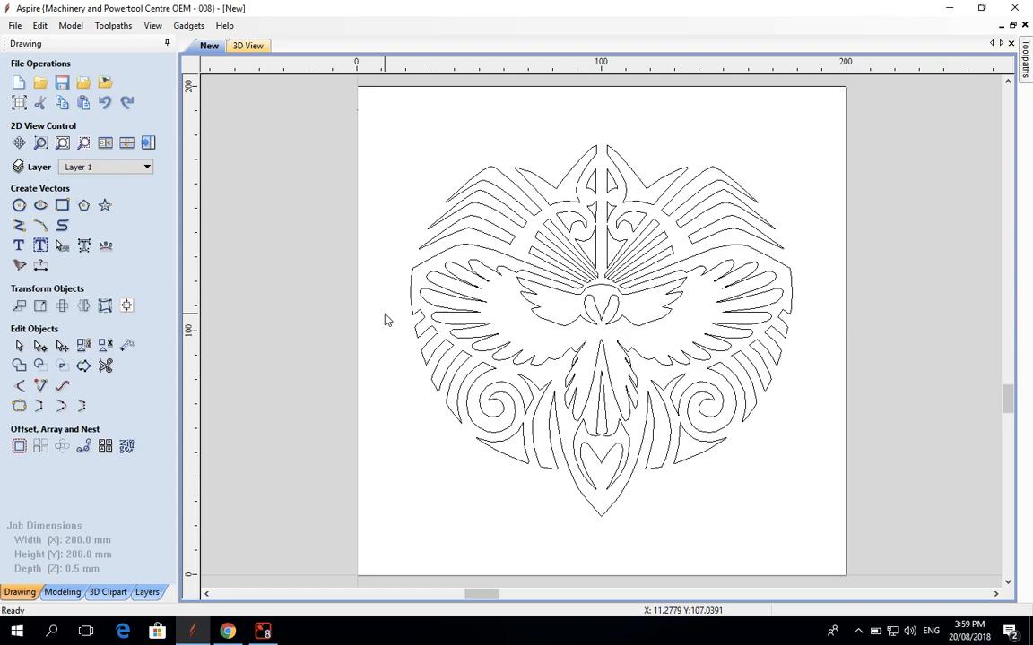
{"action": "mouse_move", "coordinate": [733, 400]}
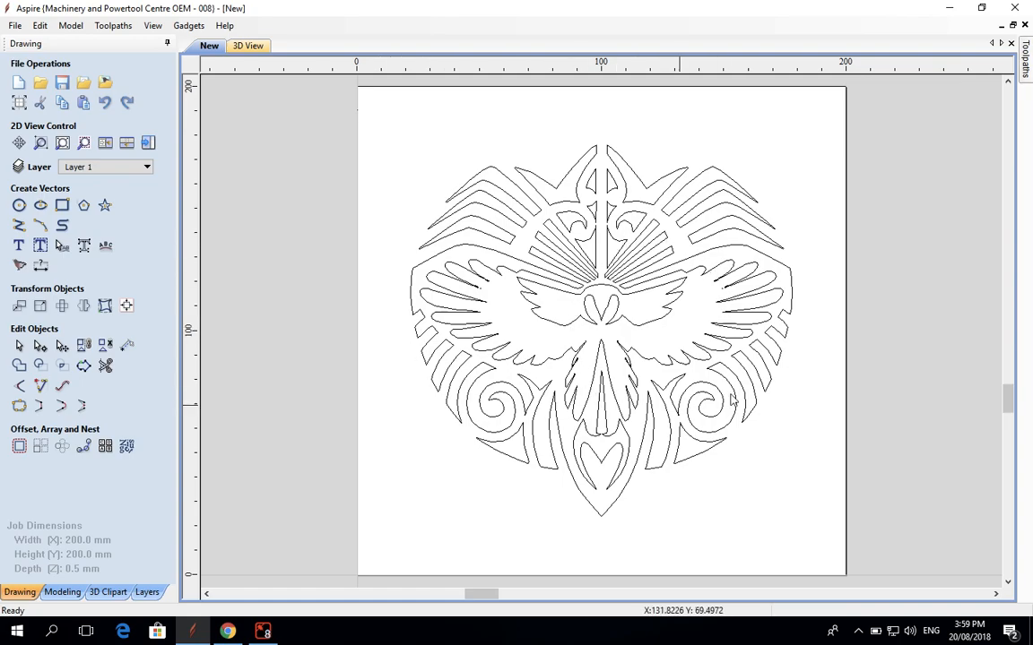
{"action": "mouse_move", "coordinate": [581, 142]}
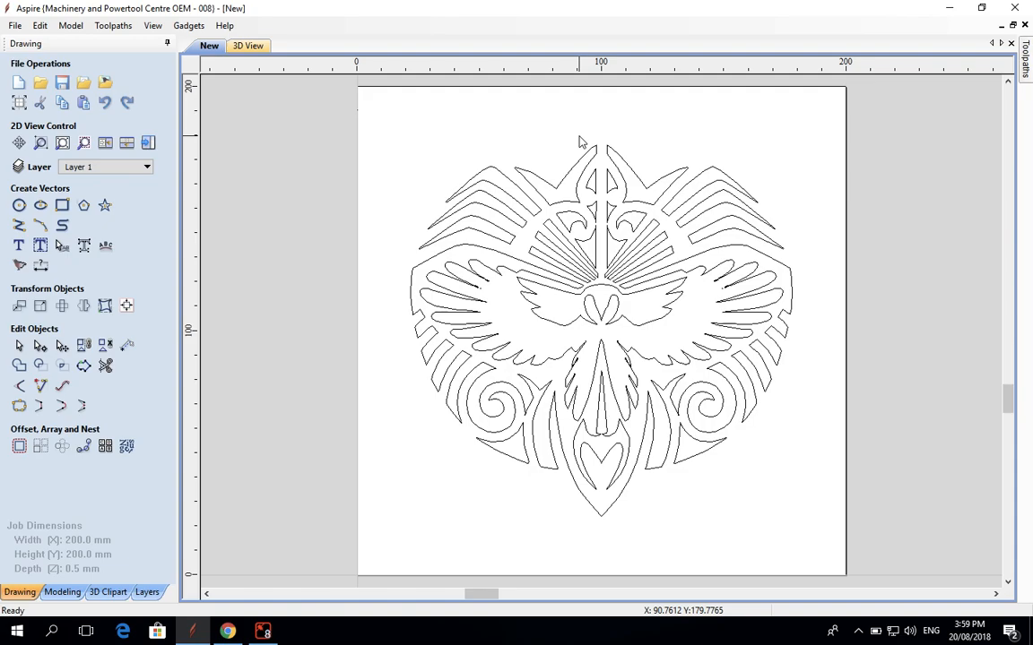
{"action": "mouse_move", "coordinate": [452, 238]}
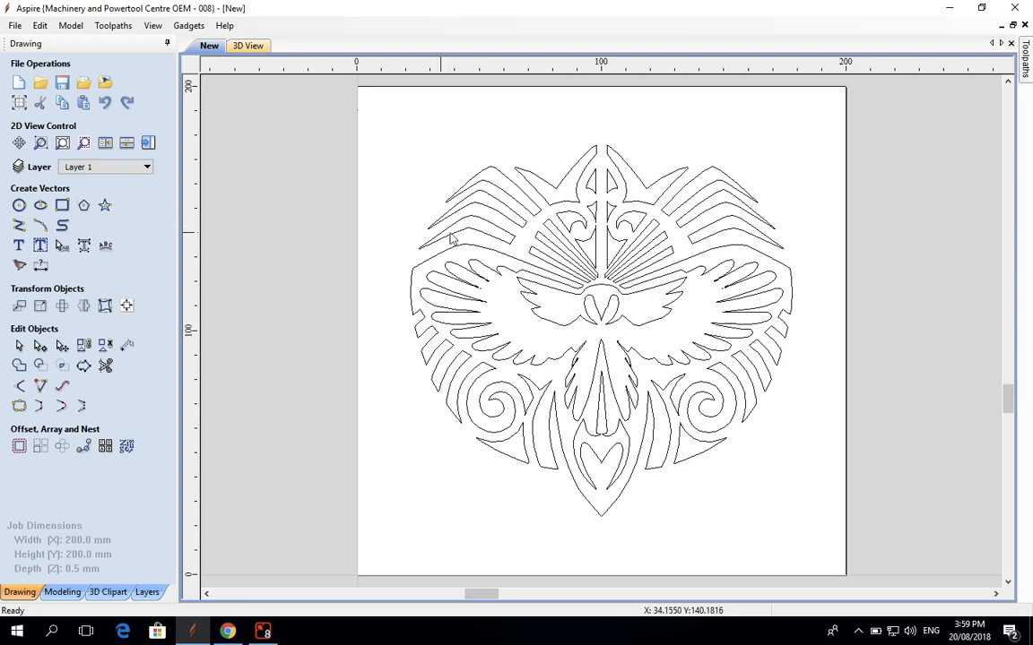
{"action": "mouse_move", "coordinate": [509, 190]}
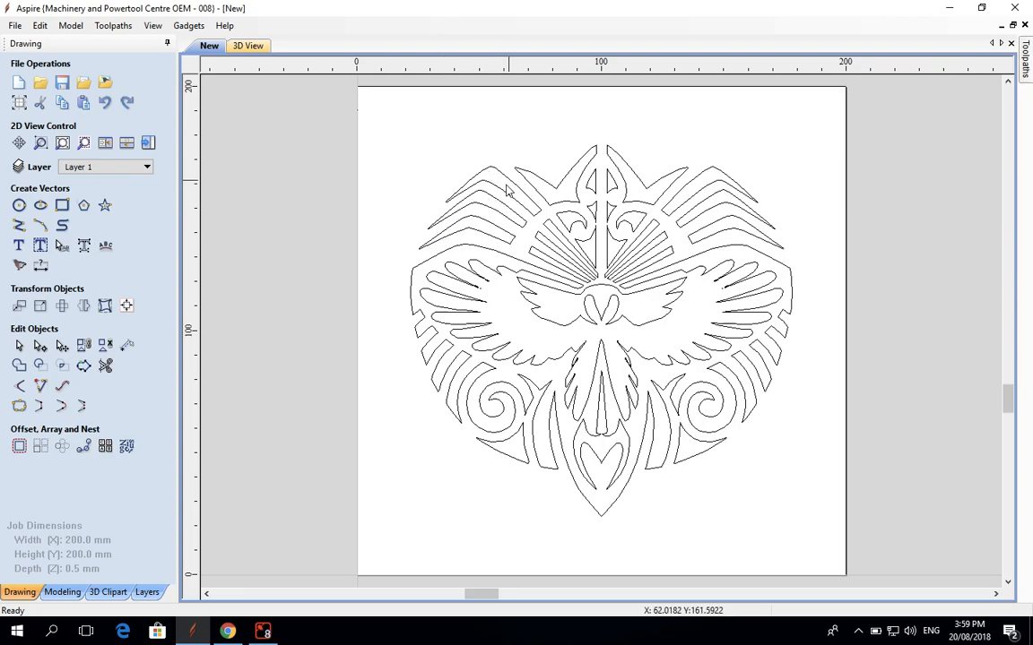
{"action": "mouse_move", "coordinate": [405, 167]}
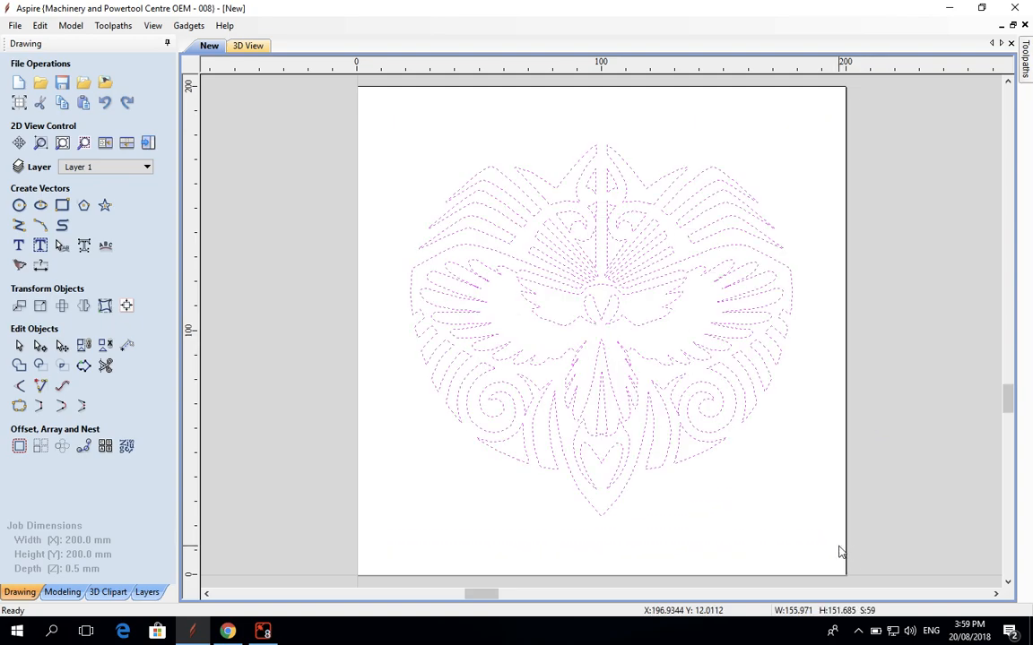
{"action": "mouse_move", "coordinate": [399, 217]}
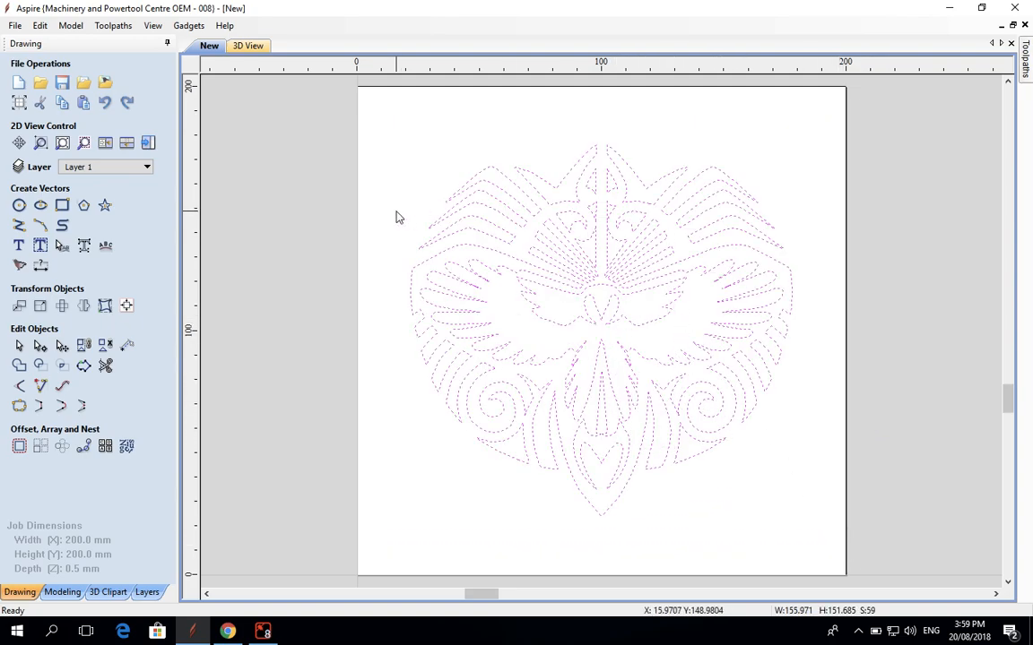
Save the selected bird vectors as 'tutorial' DXF on the Desktop.
{"action": "left_click", "coordinate": [15, 25]}
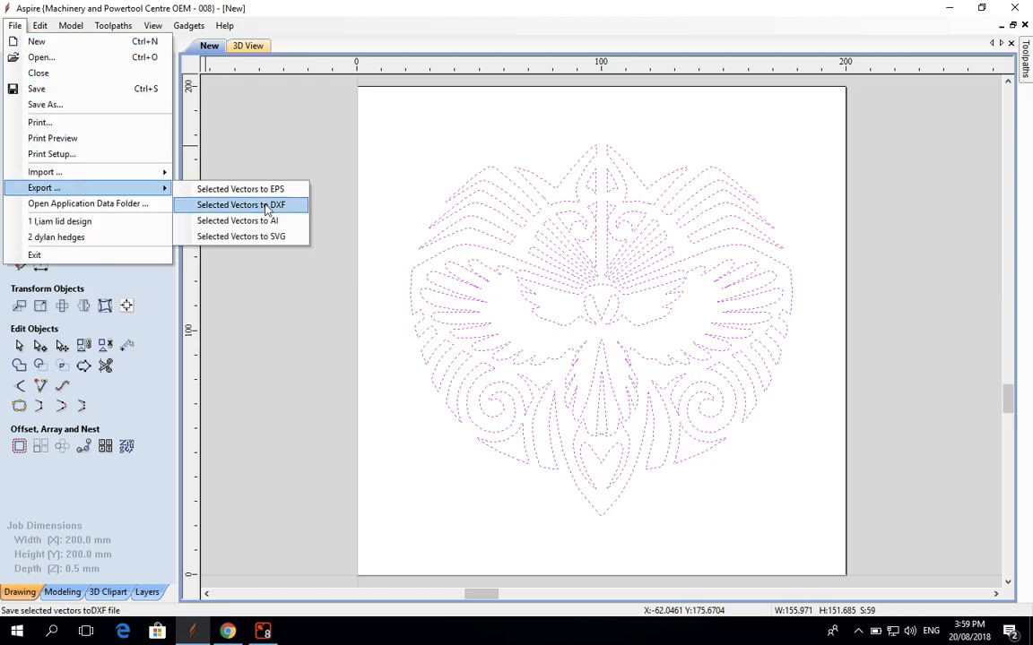
{"action": "mouse_move", "coordinate": [294, 212]}
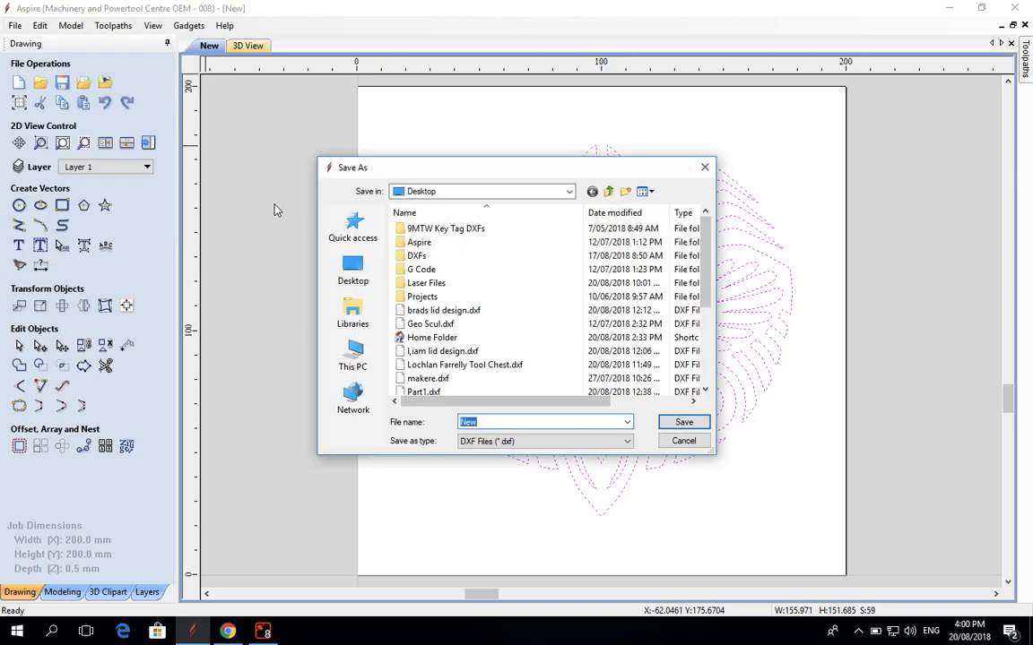
{"action": "mouse_move", "coordinate": [493, 419]}
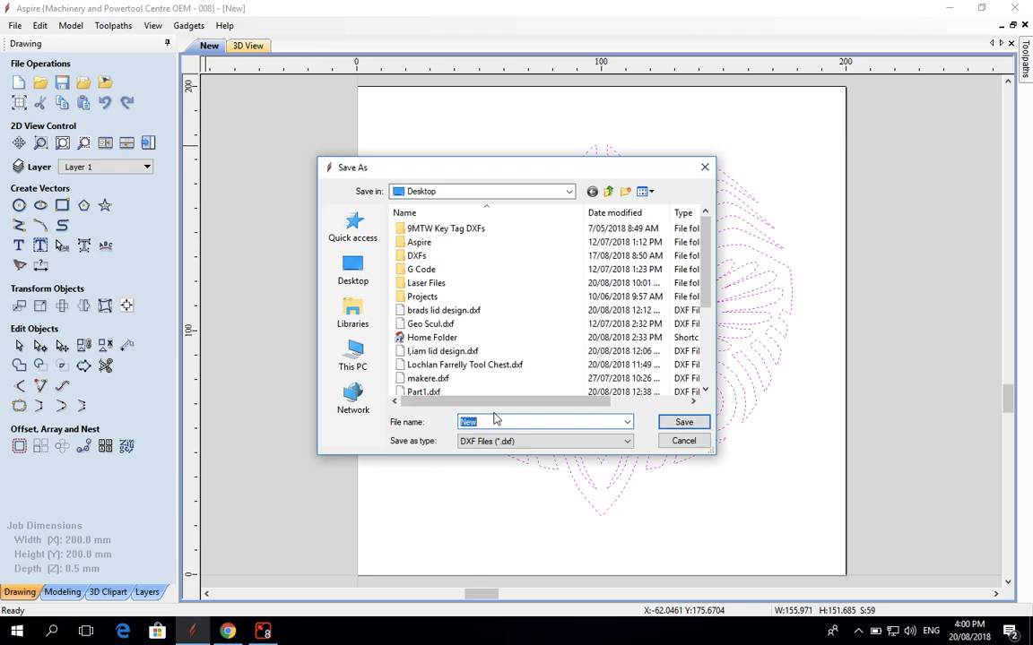
{"action": "type", "text": "tutorial"}
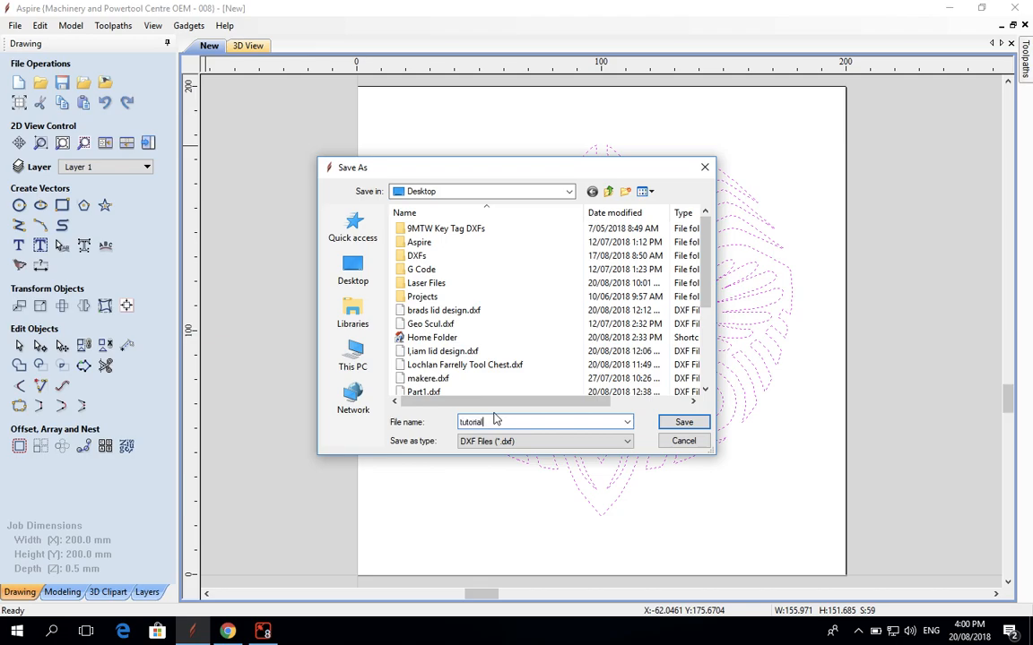
{"action": "left_click", "coordinate": [683, 421]}
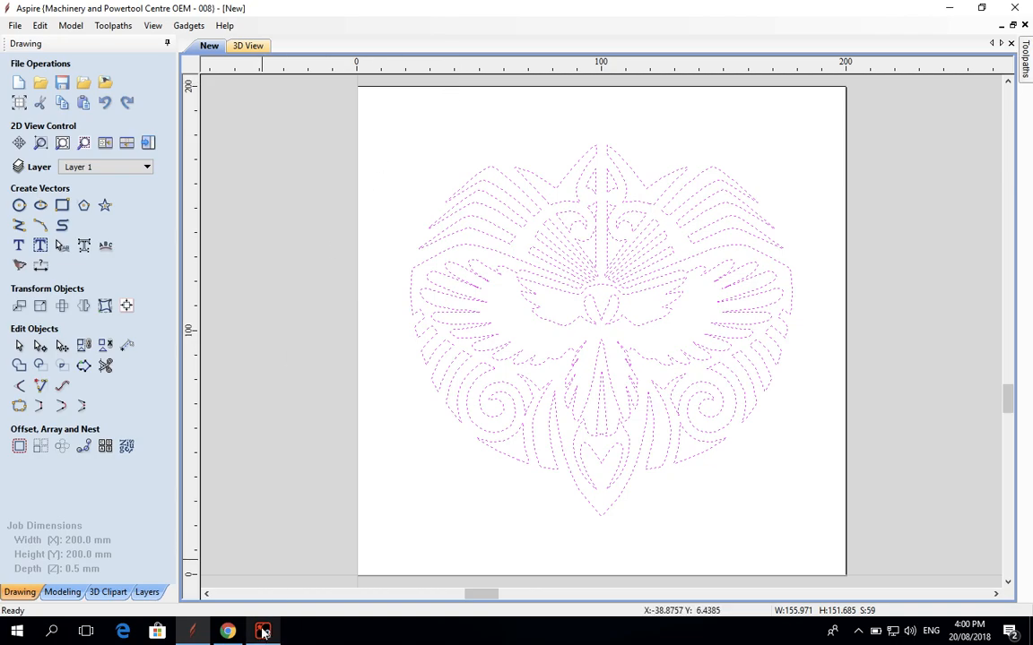
Import tutorial.dxf into RDCAM and assign it to the blue scan layer.
{"action": "left_click", "coordinate": [263, 631]}
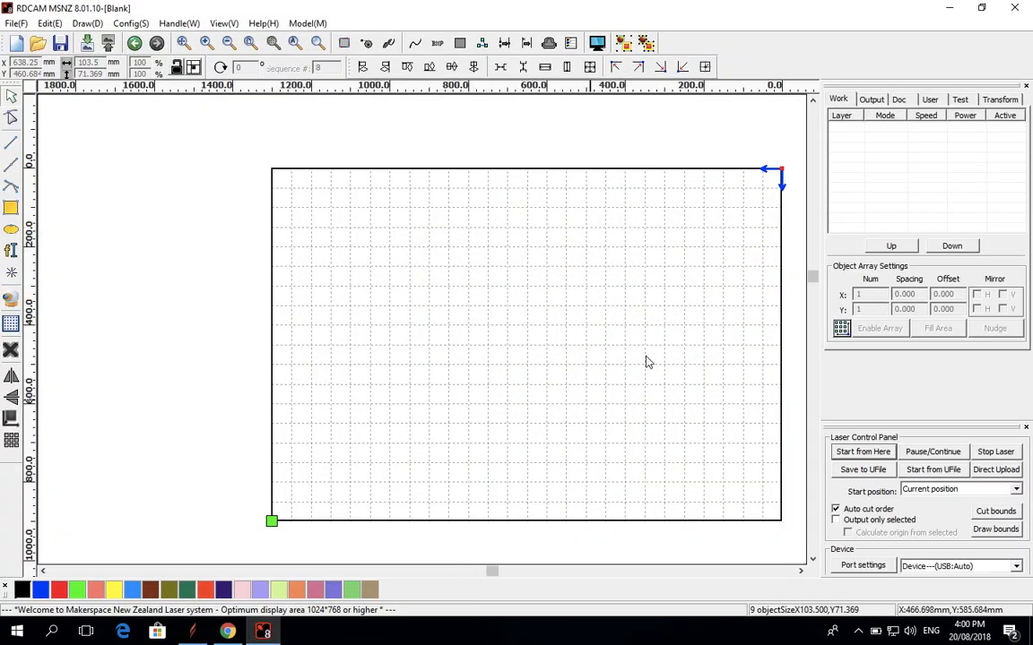
{"action": "mouse_move", "coordinate": [617, 199]}
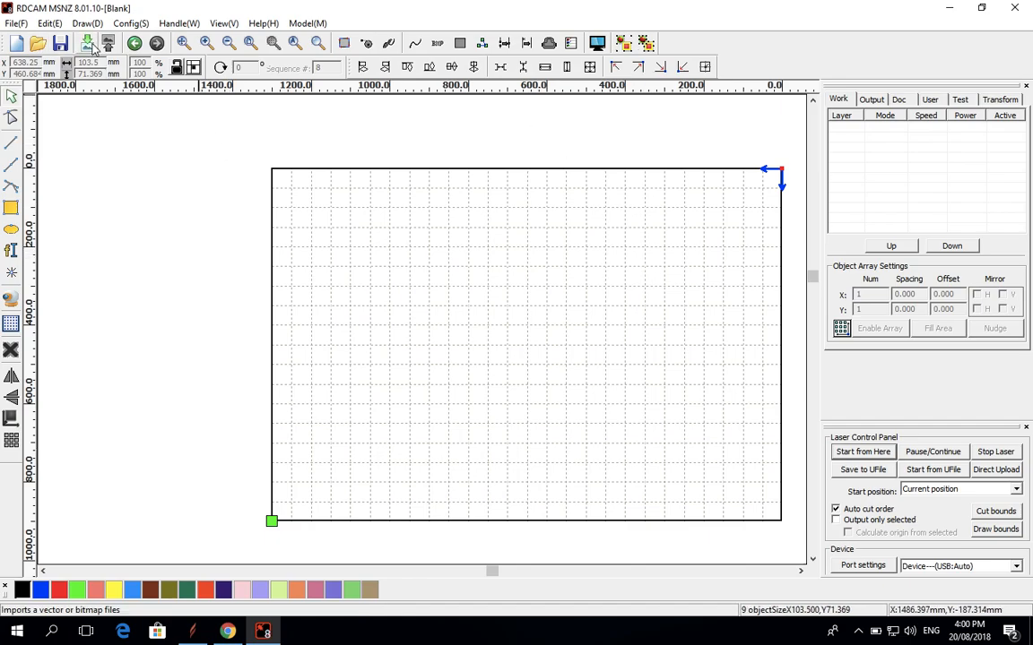
{"action": "left_click", "coordinate": [88, 43]}
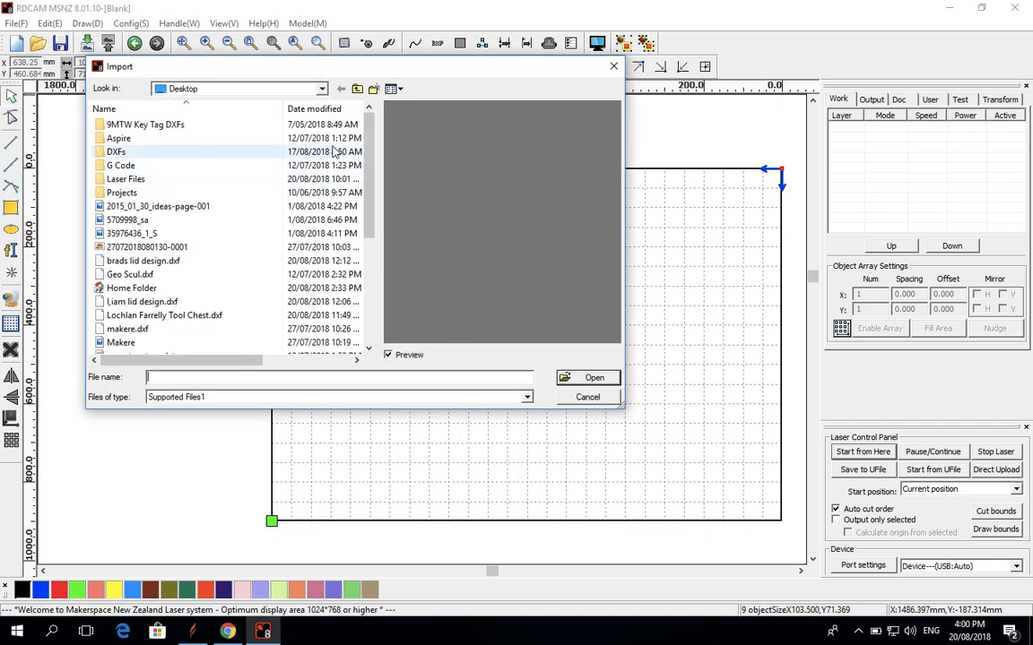
{"action": "scroll", "scroll_direction": "down", "scroll_amount": 3}
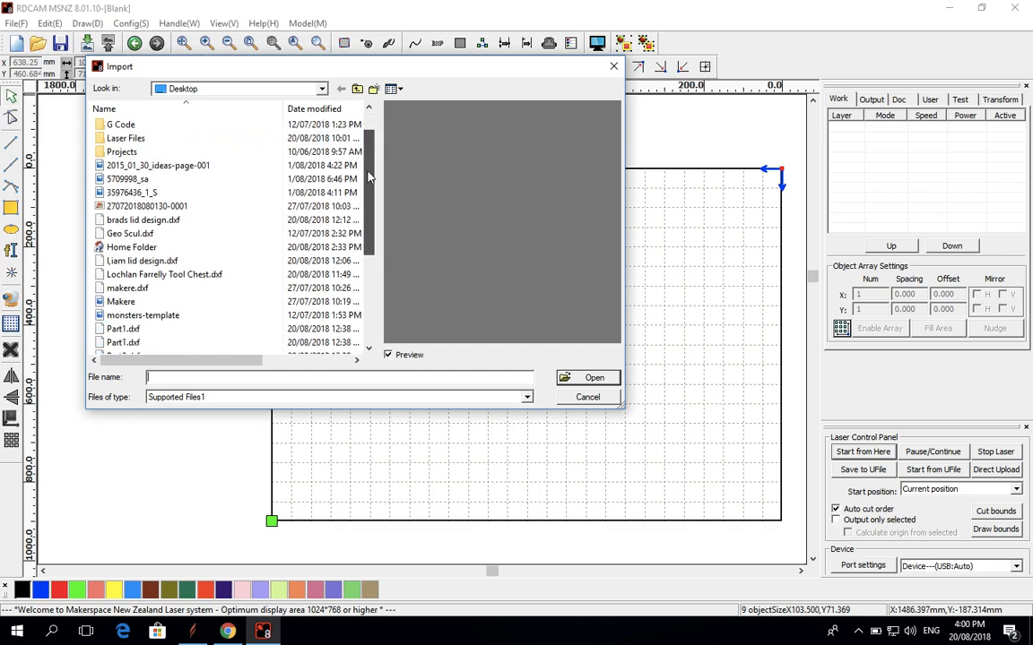
{"action": "scroll", "scroll_direction": "down", "scroll_amount": 3}
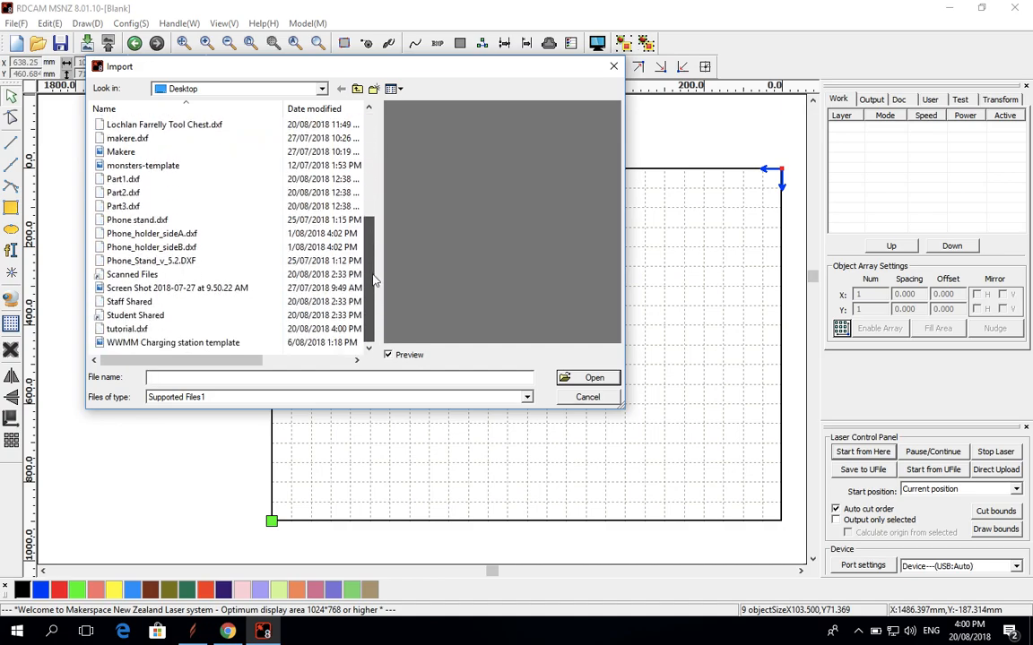
{"action": "left_click", "coordinate": [126, 328]}
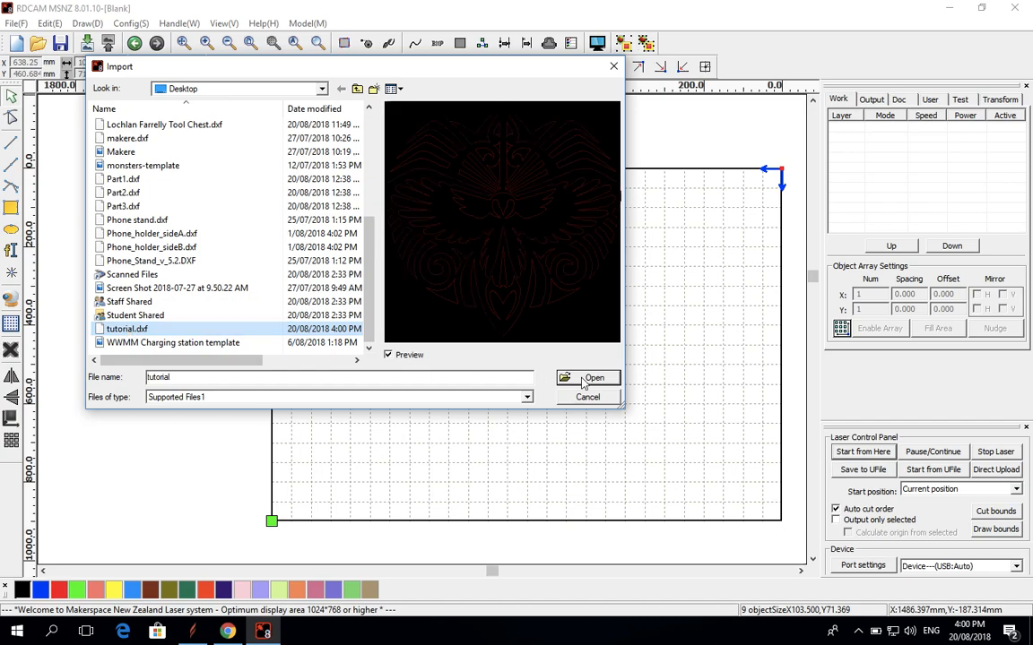
{"action": "left_click", "coordinate": [594, 377]}
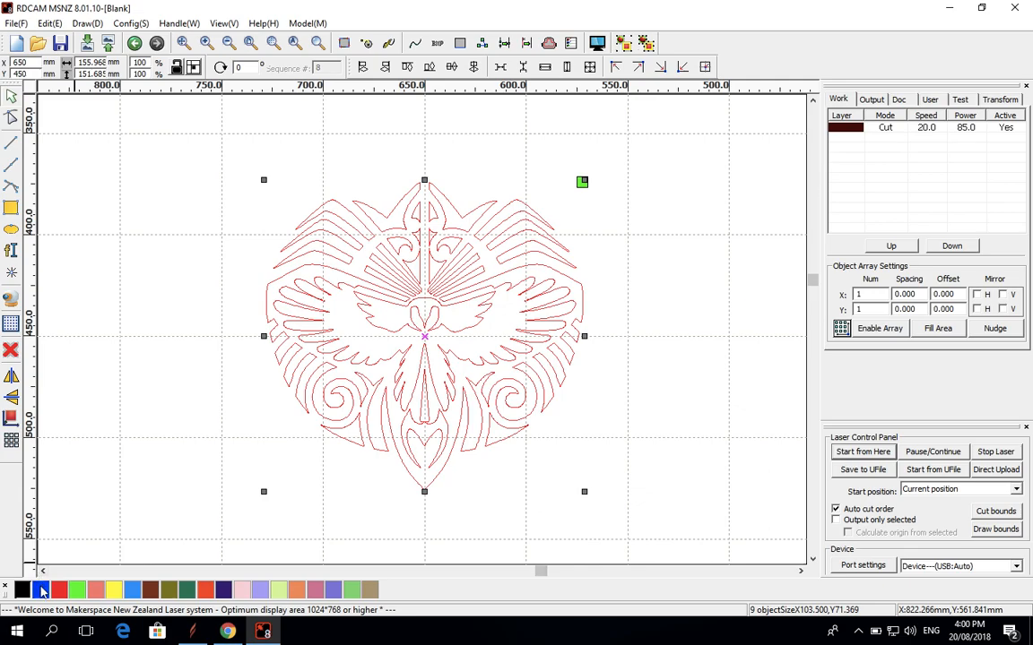
{"action": "left_click", "coordinate": [40, 589]}
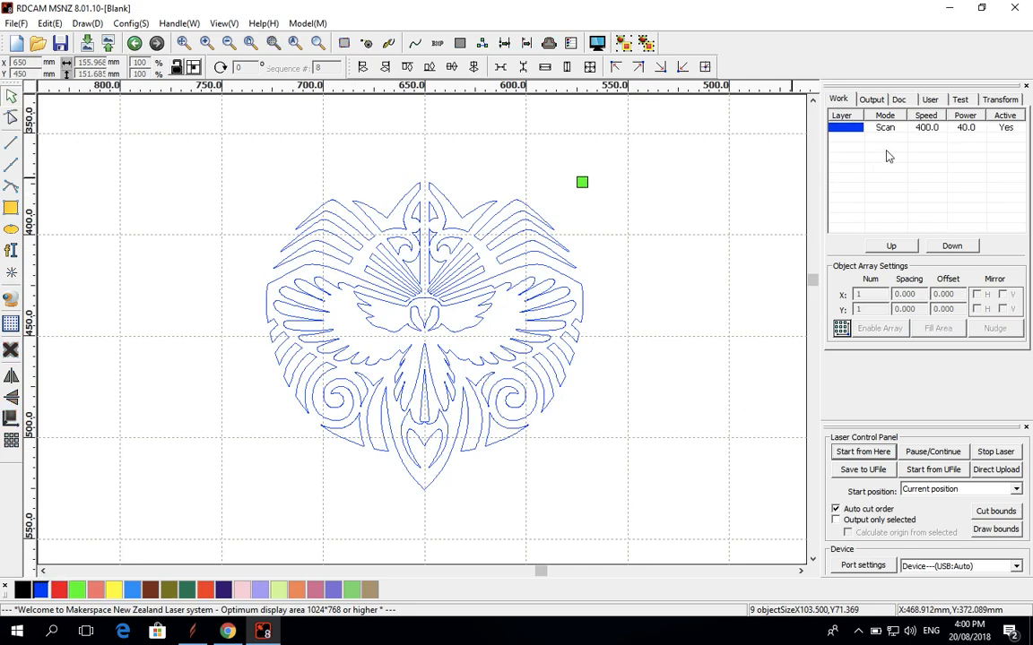
{"action": "mouse_move", "coordinate": [579, 25]}
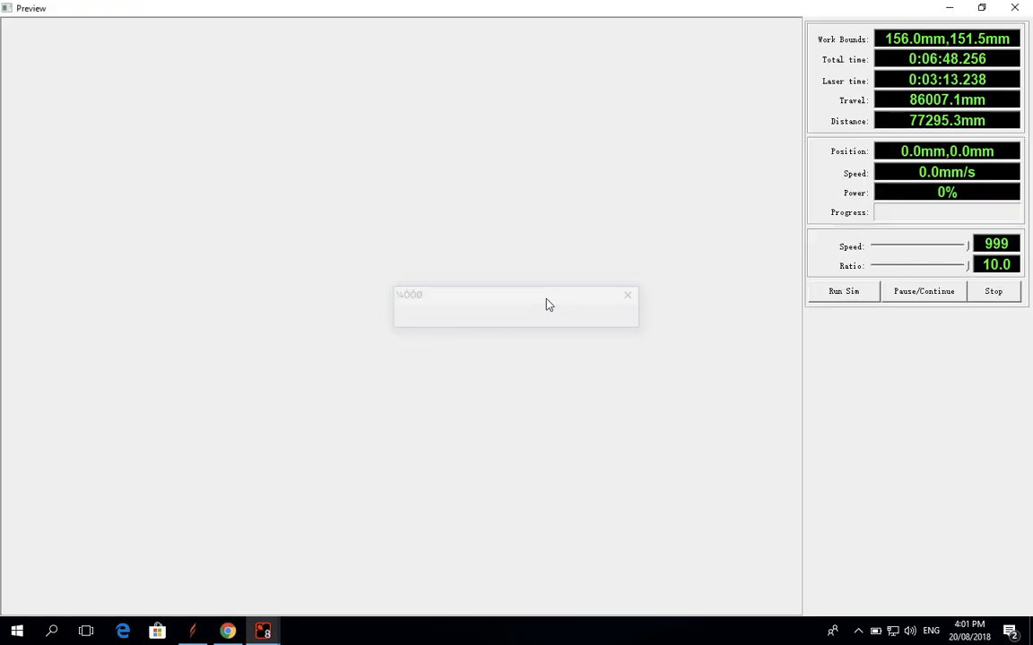
Run the bird engraving simulation (about 6 min 48 s) and close the preview.
{"action": "left_click", "coordinate": [842, 291]}
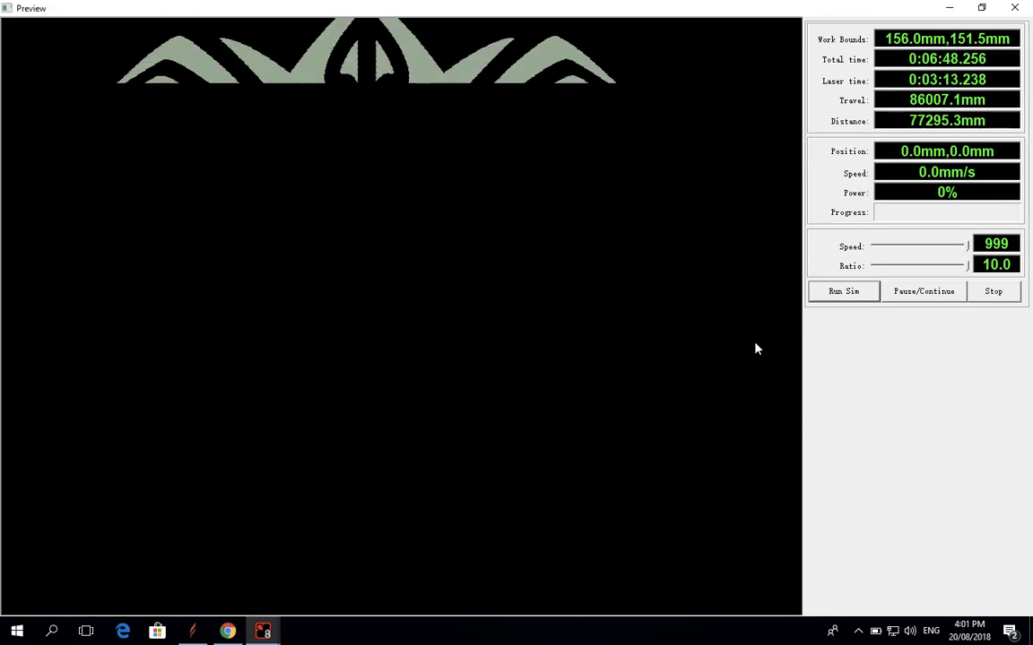
{"action": "left_click", "coordinate": [843, 290]}
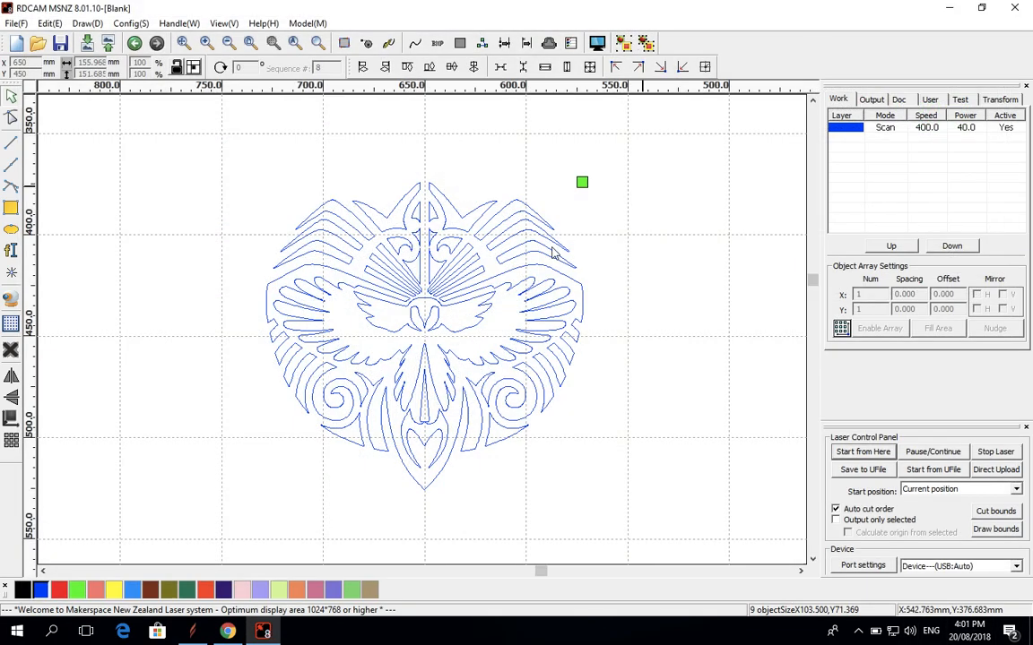
{"action": "mouse_move", "coordinate": [531, 352]}
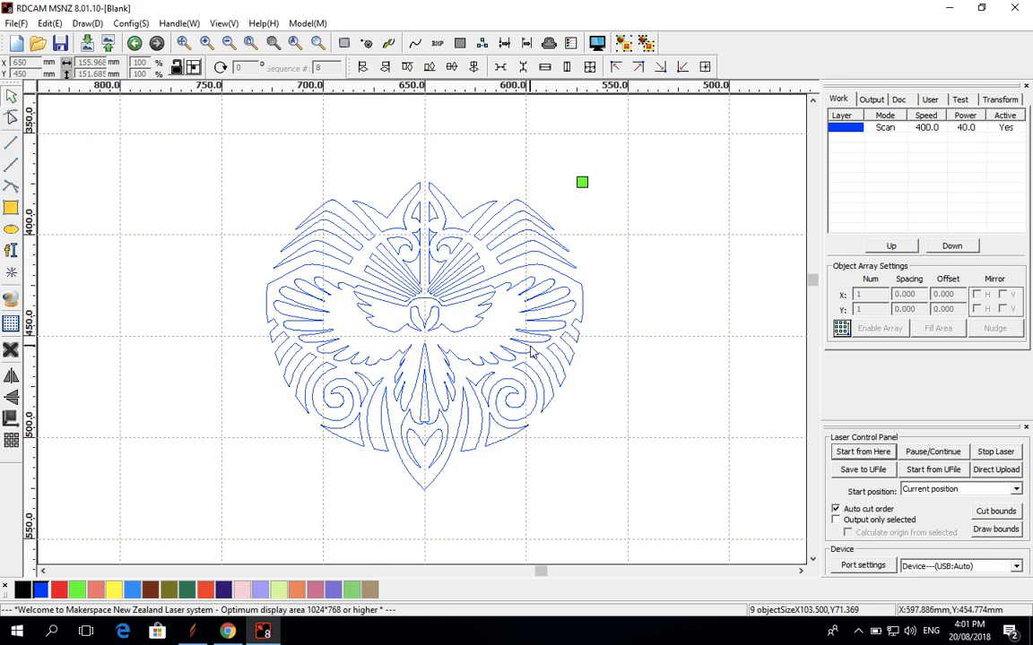
{"action": "mouse_move", "coordinate": [527, 360]}
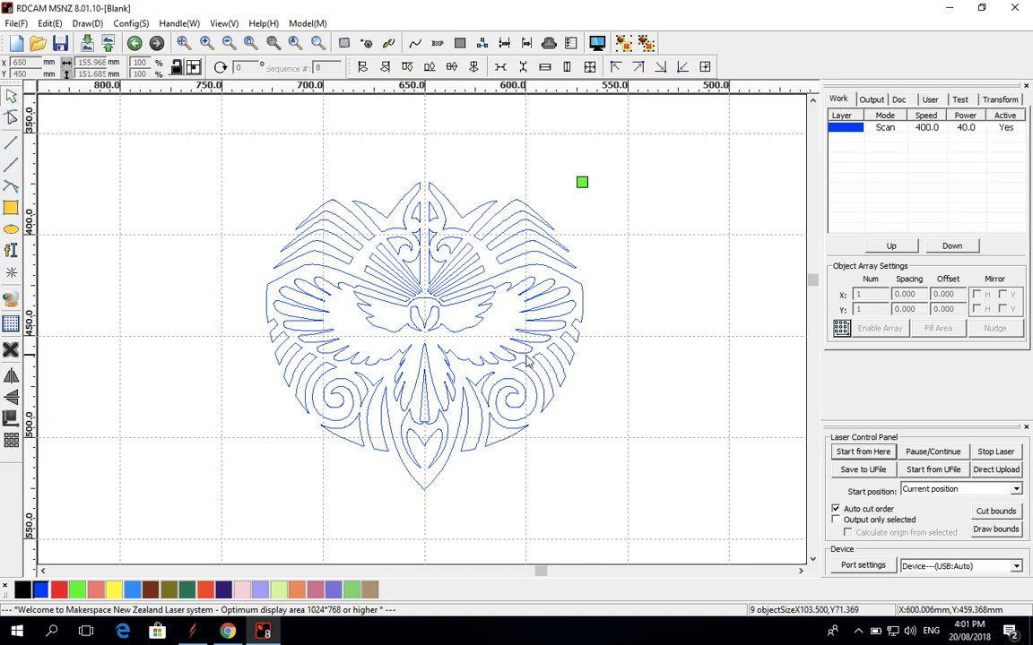
{"action": "mouse_move", "coordinate": [573, 375]}
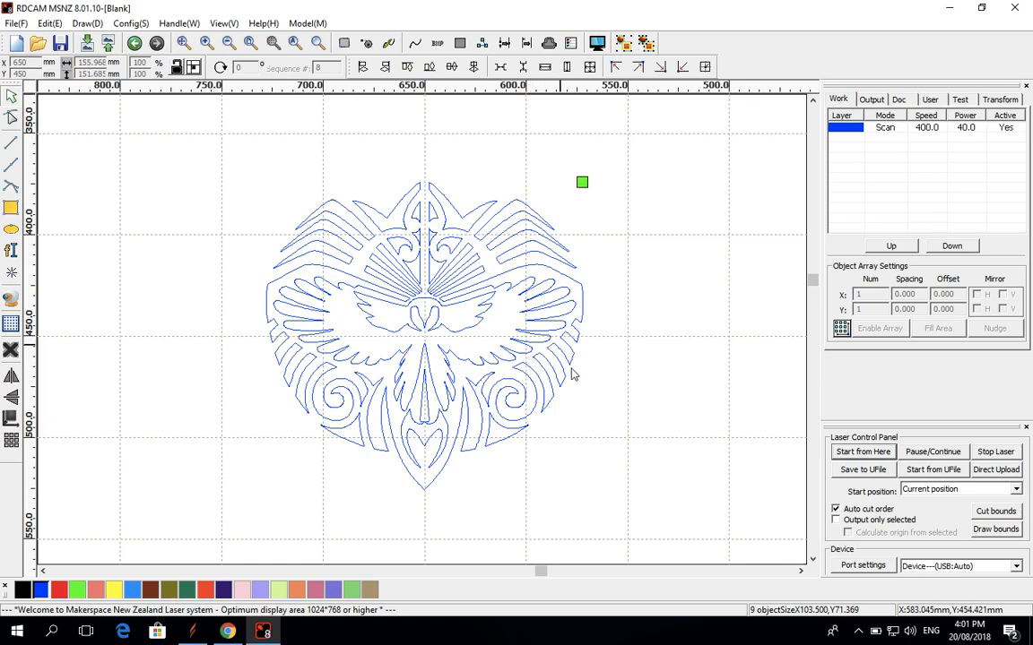
{"action": "mouse_move", "coordinate": [639, 346]}
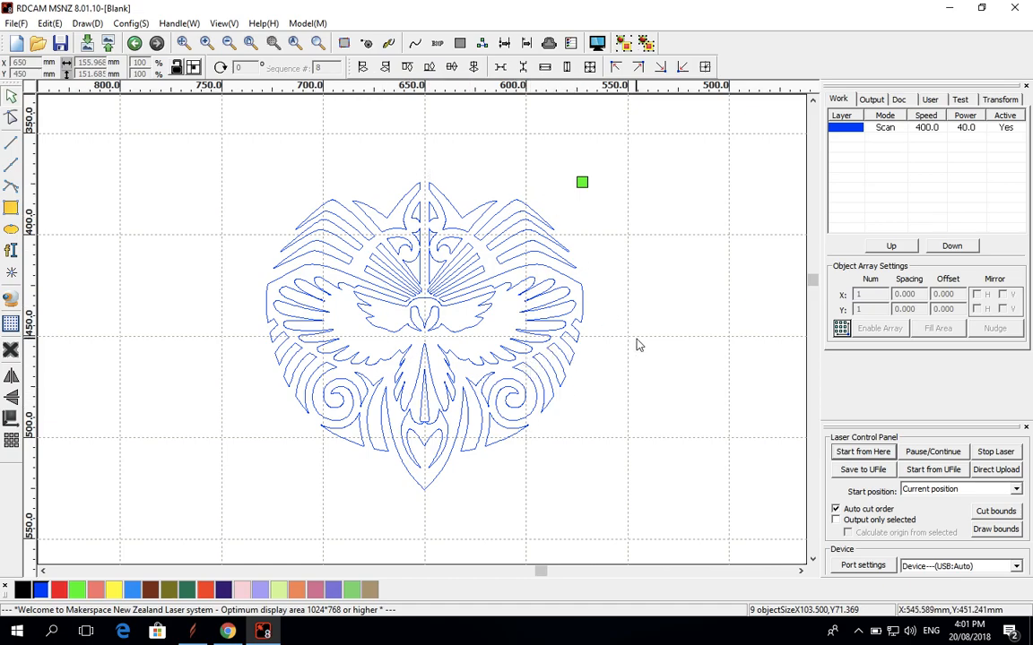